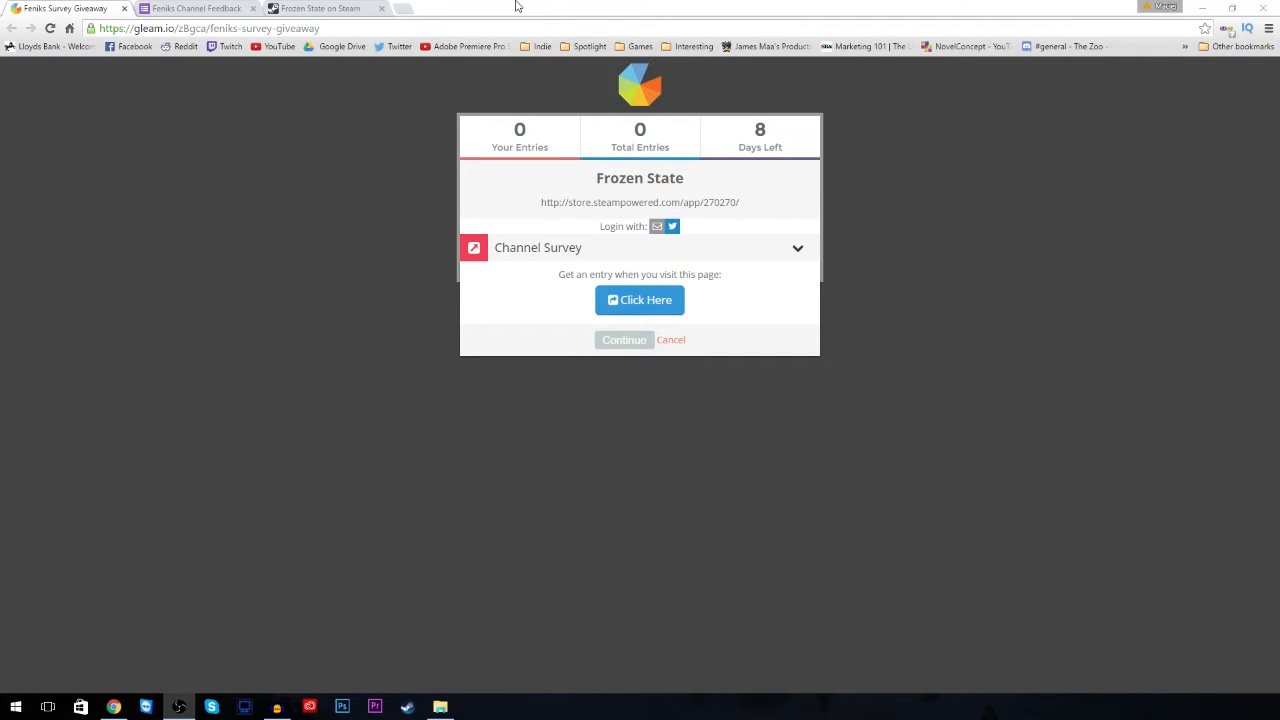
mouse_move(736, 124)
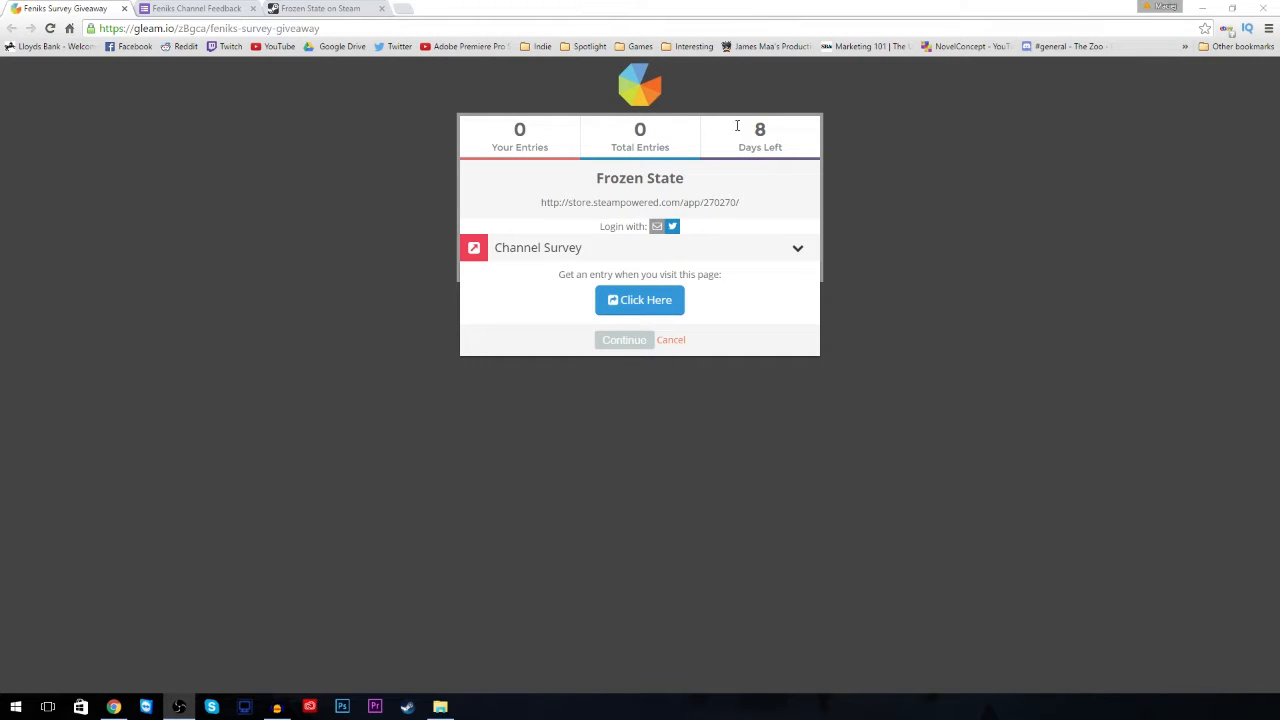
mouse_move(656, 226)
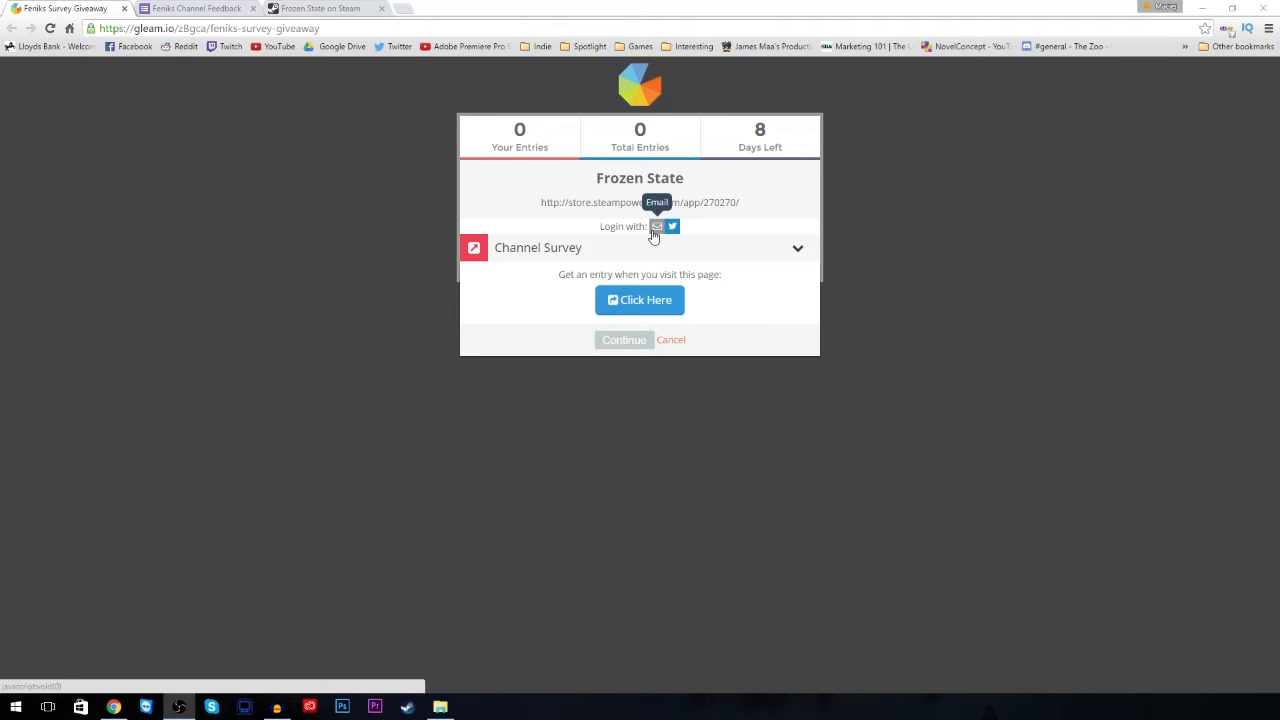
mouse_move(578, 176)
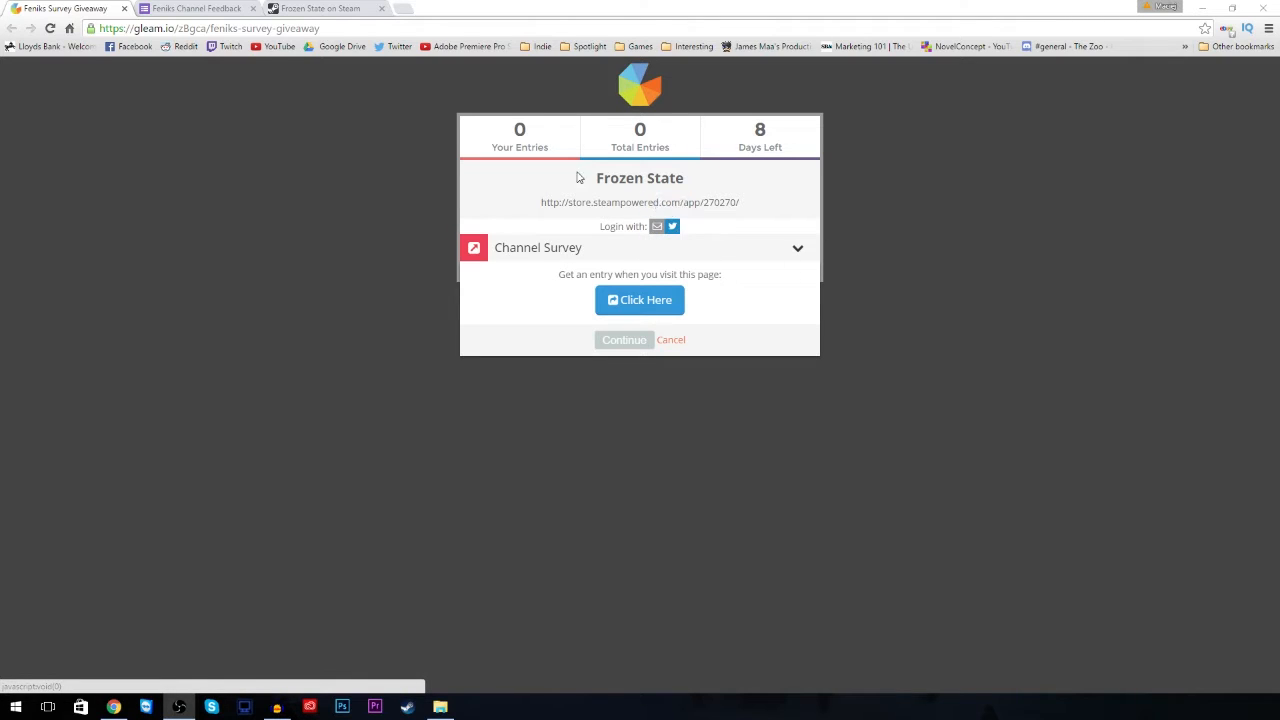
mouse_move(692, 218)
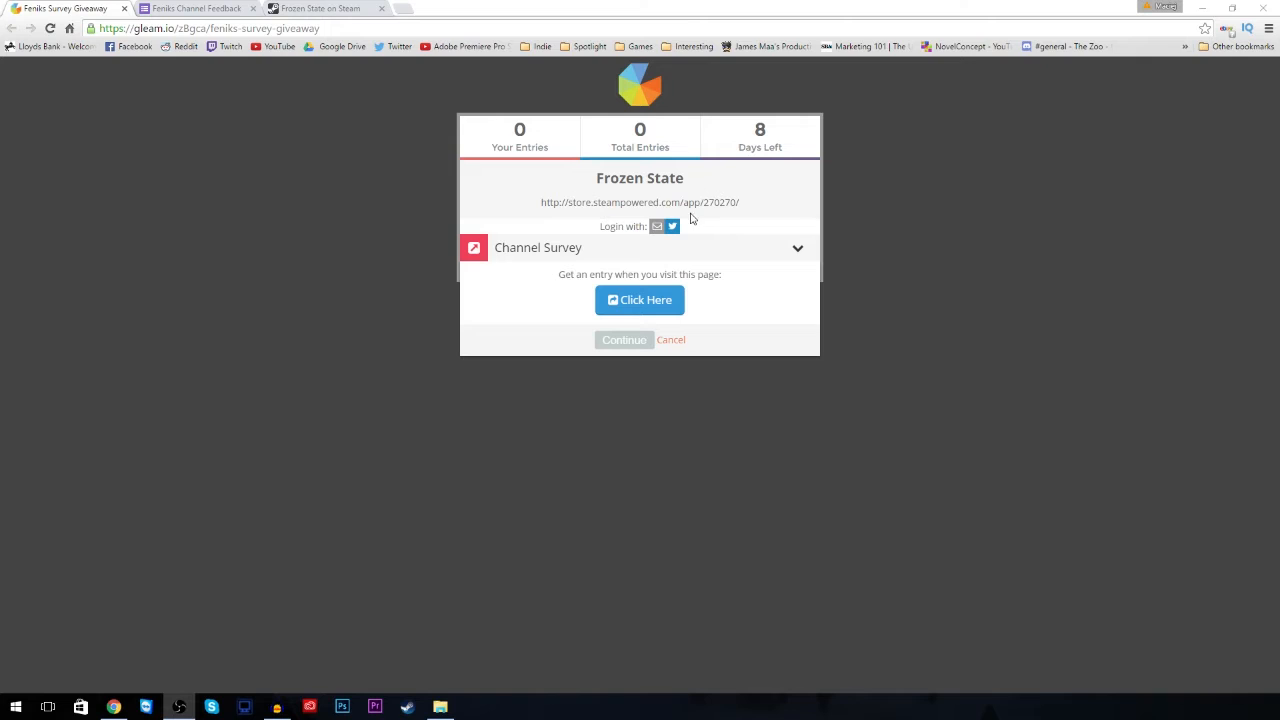
mouse_move(564, 176)
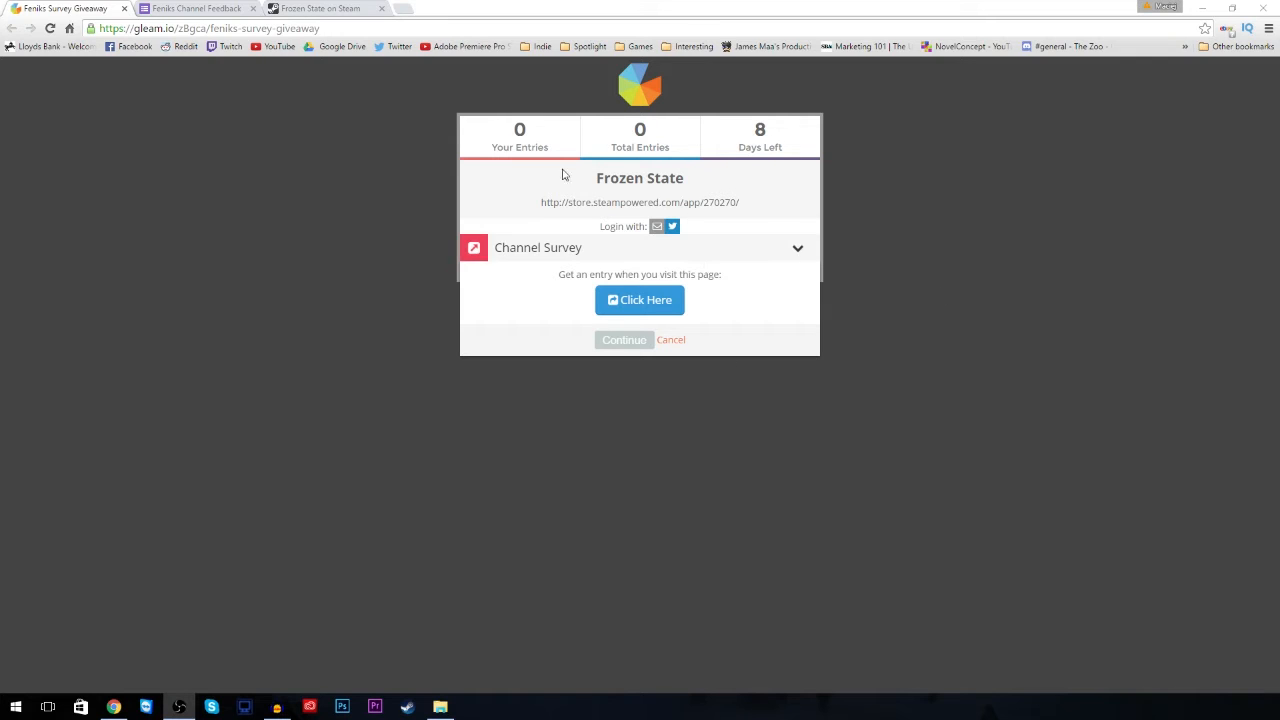
mouse_move(744, 290)
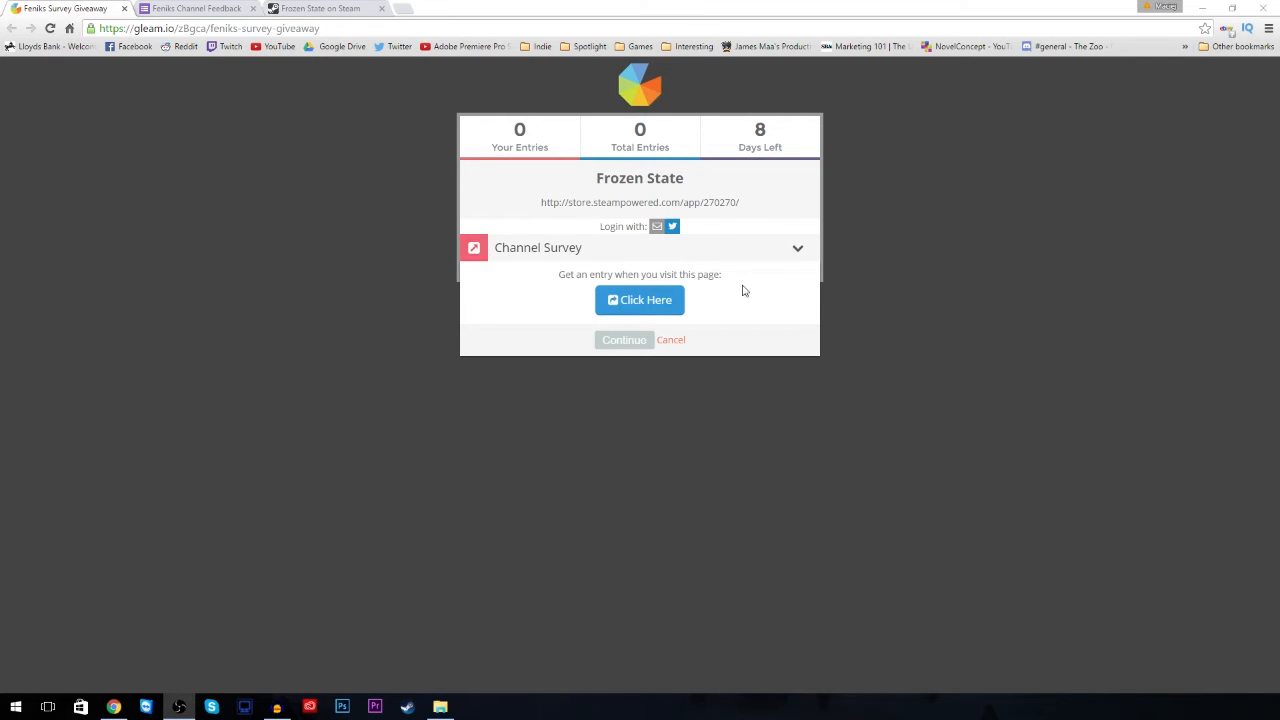
mouse_move(776, 212)
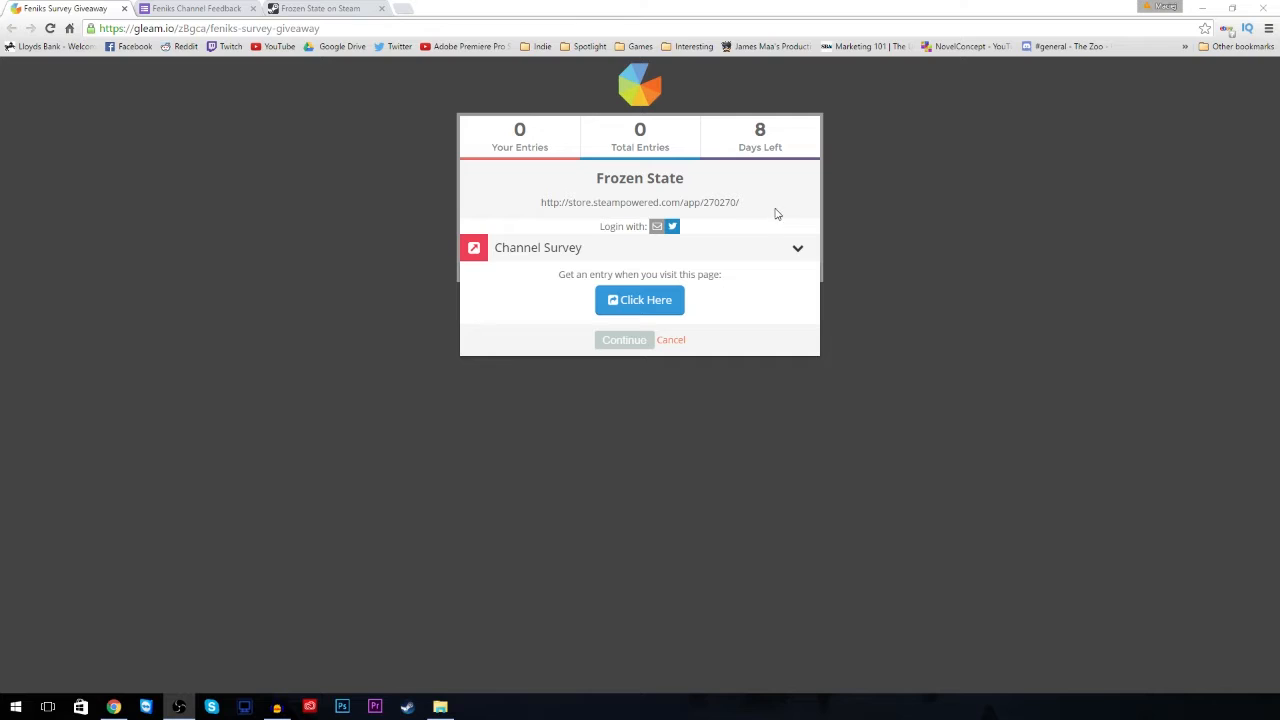
mouse_move(780, 282)
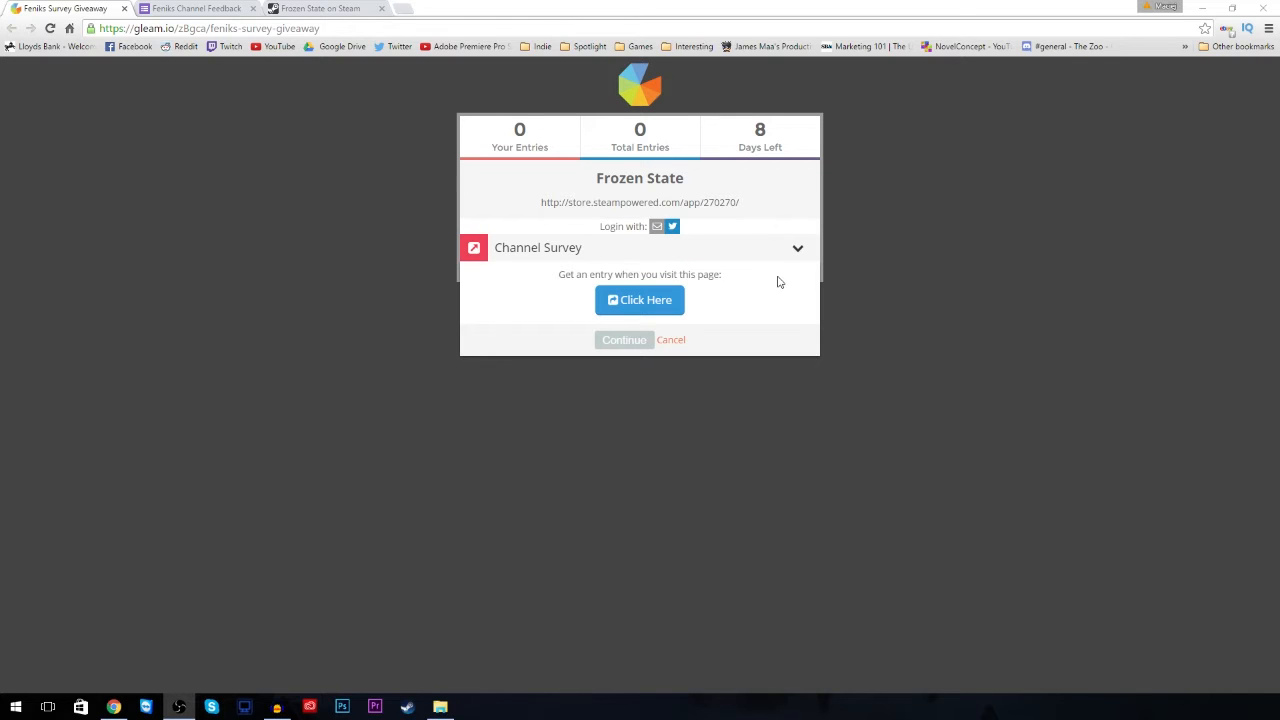
Reopen the channel survey entry task on the Gleam giveaway and launch the survey
click(640, 300)
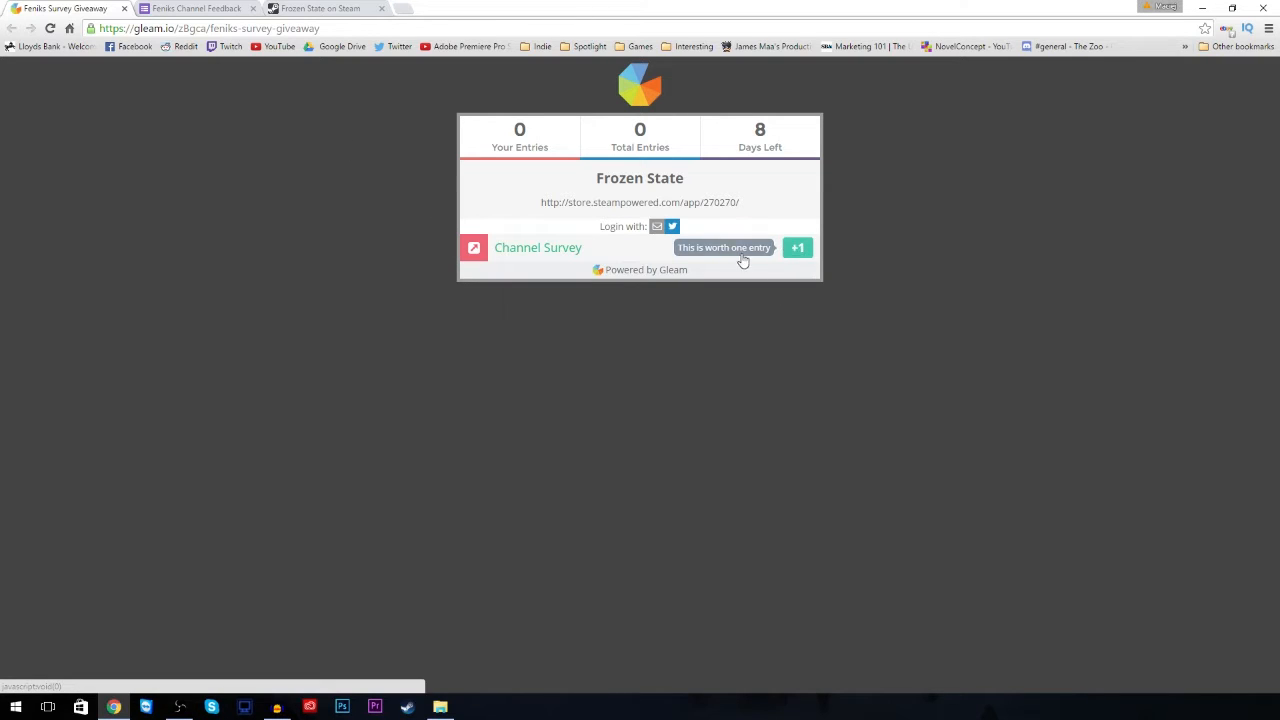
click(796, 248)
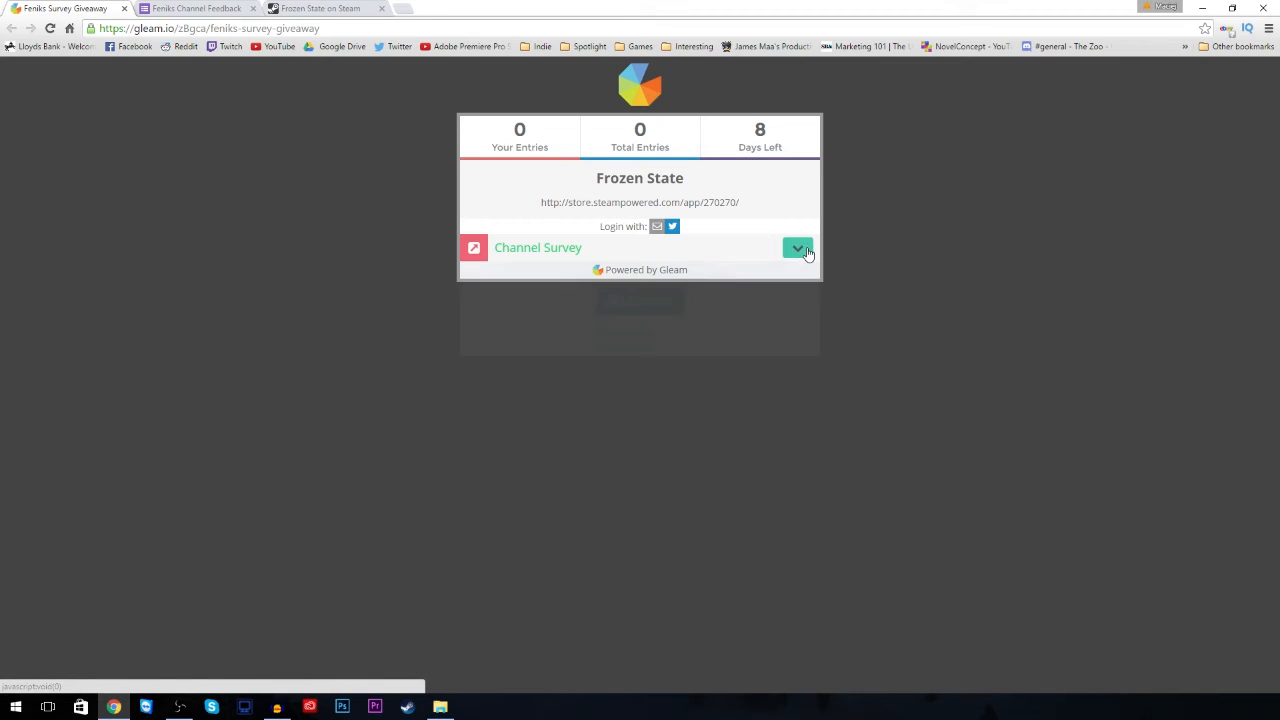
click(796, 248)
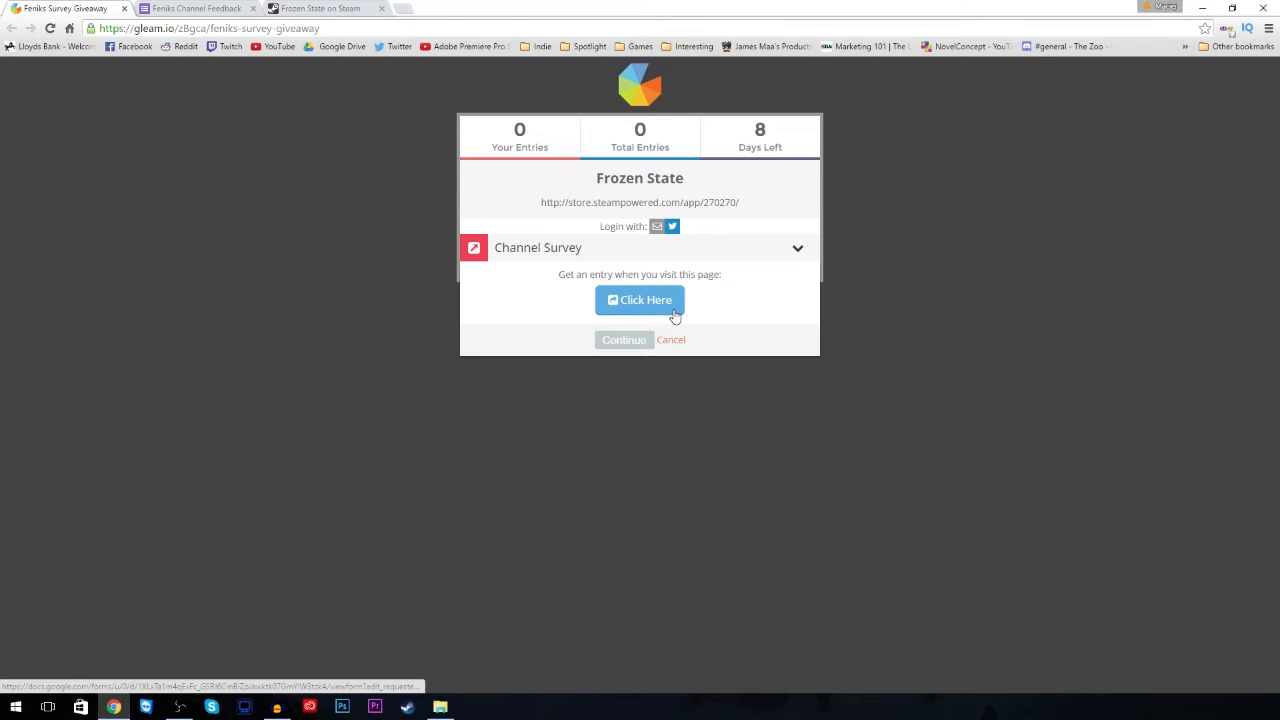
click(640, 300)
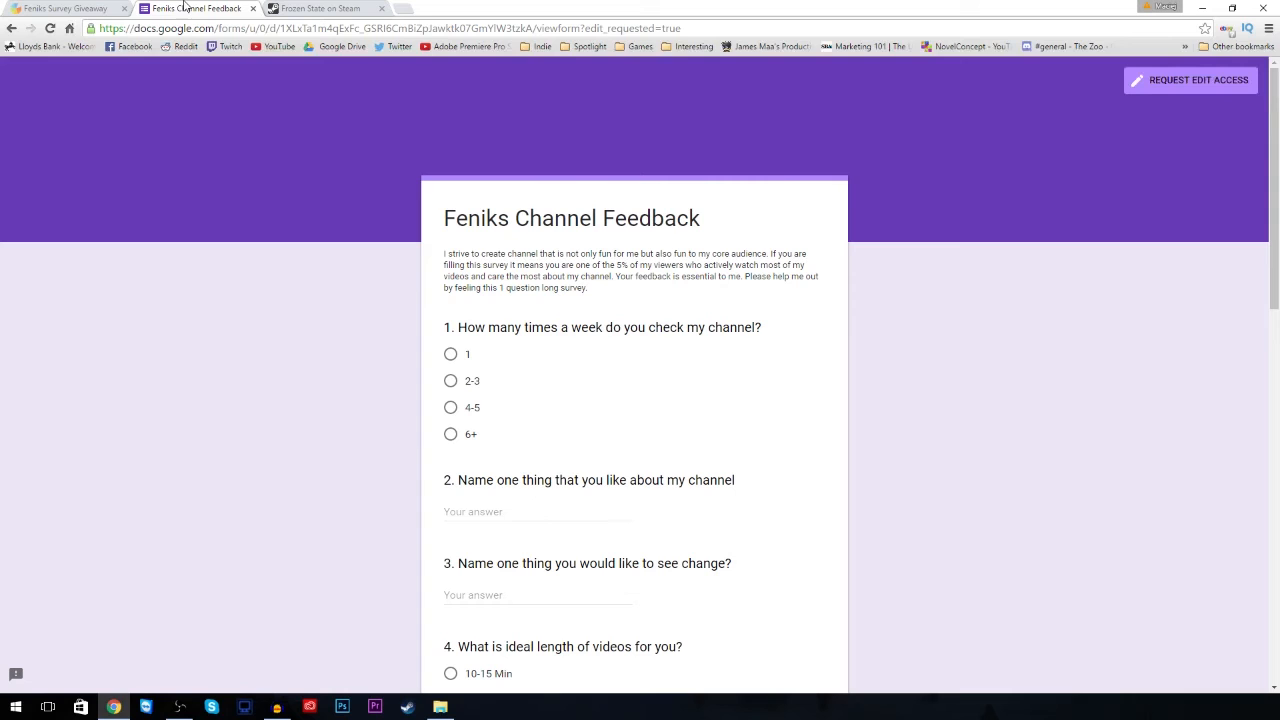
Look through the questions of the Google Forms channel survey
scroll(down, 3)
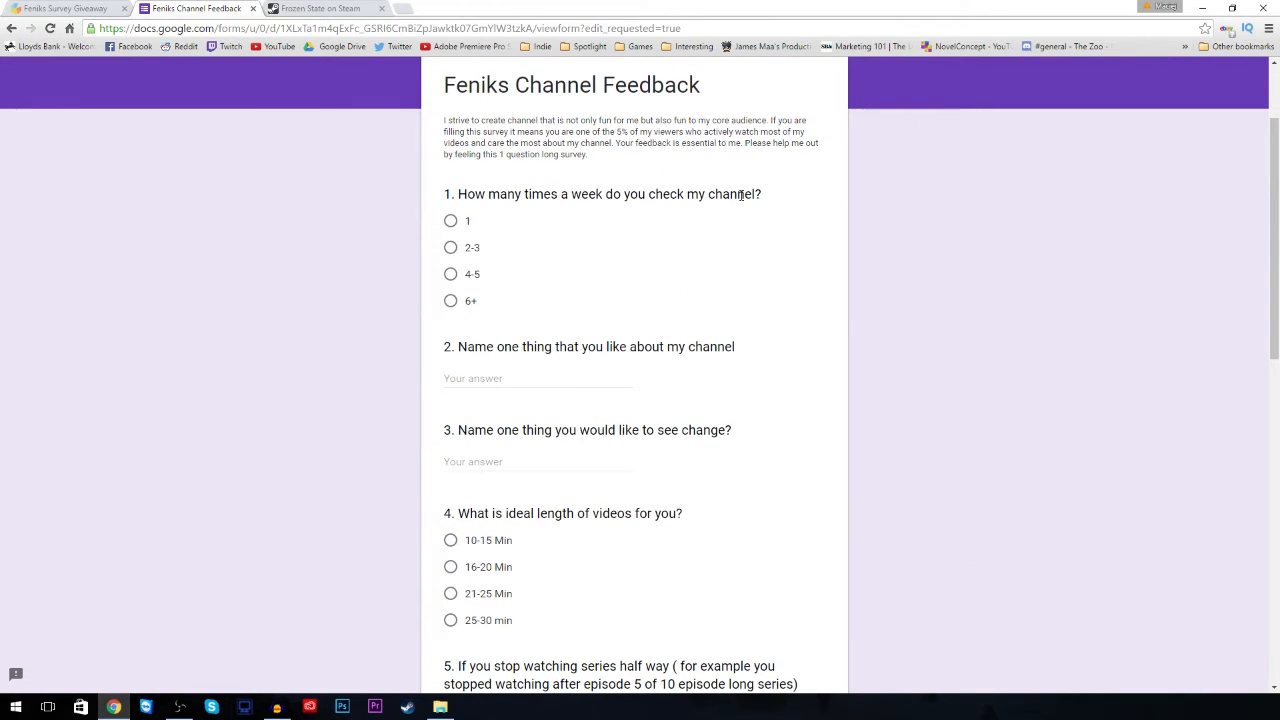
scroll(down, 3)
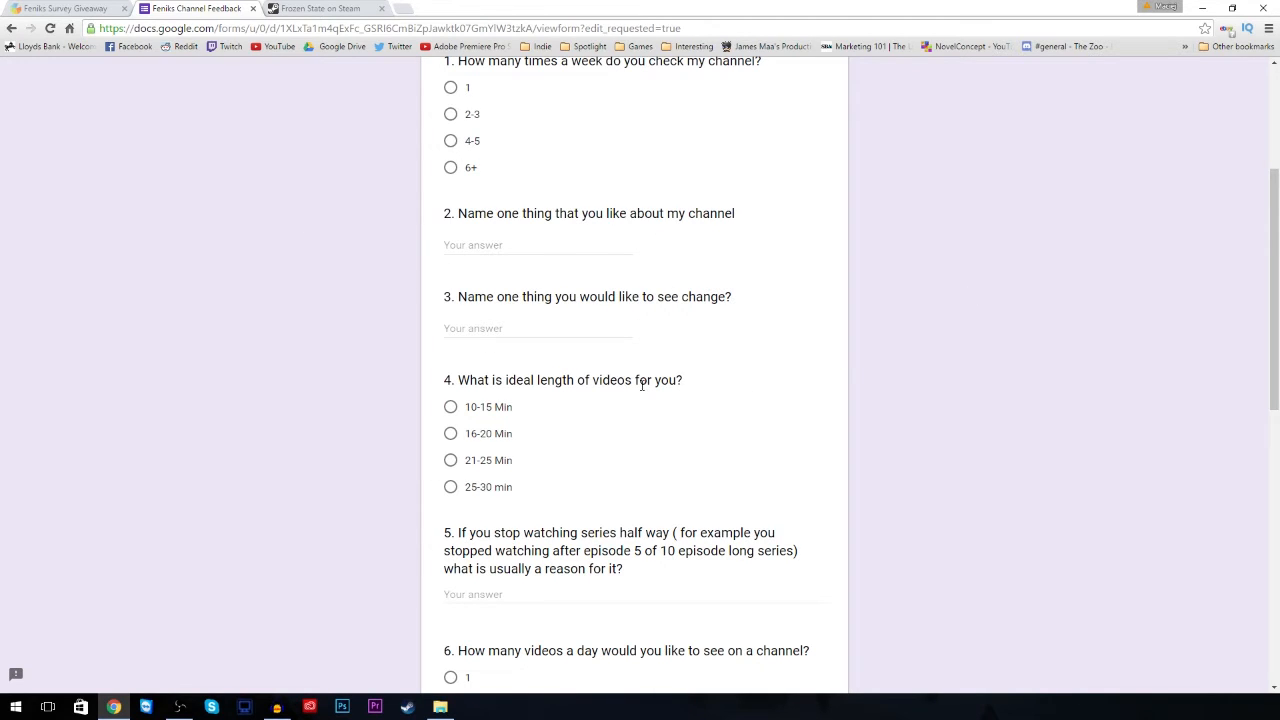
scroll(down, 3)
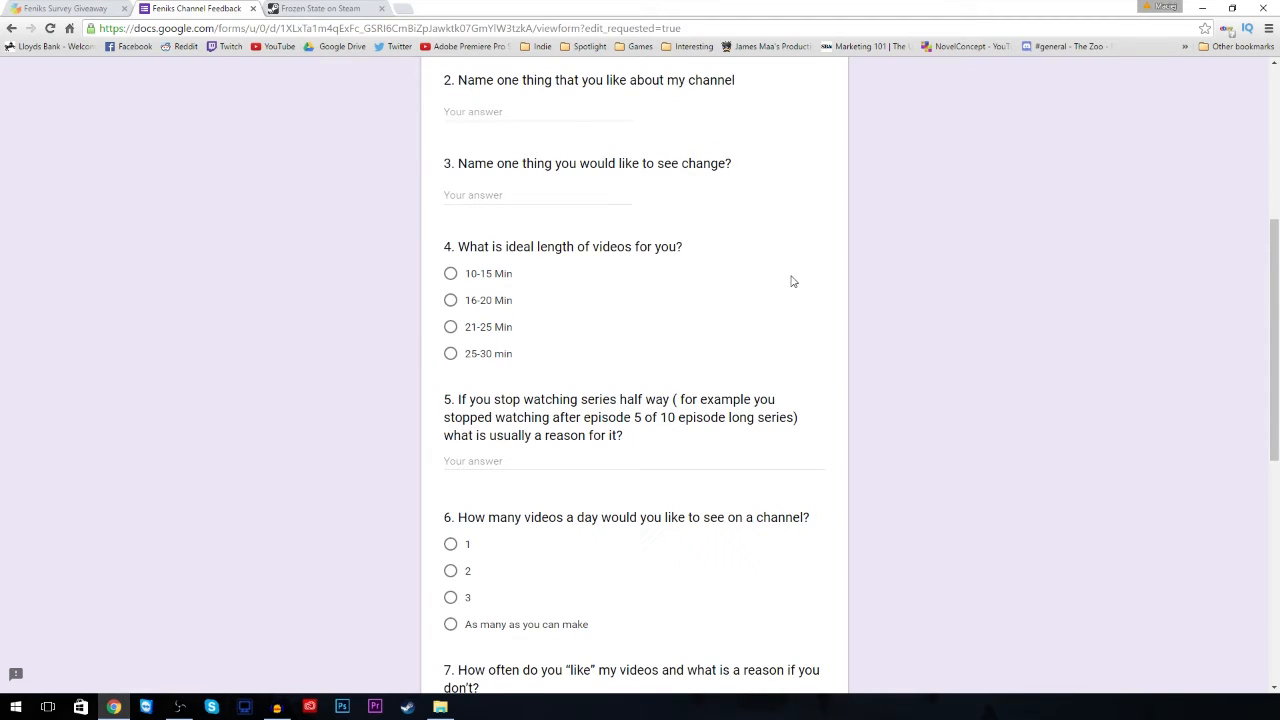
scroll(down, 3)
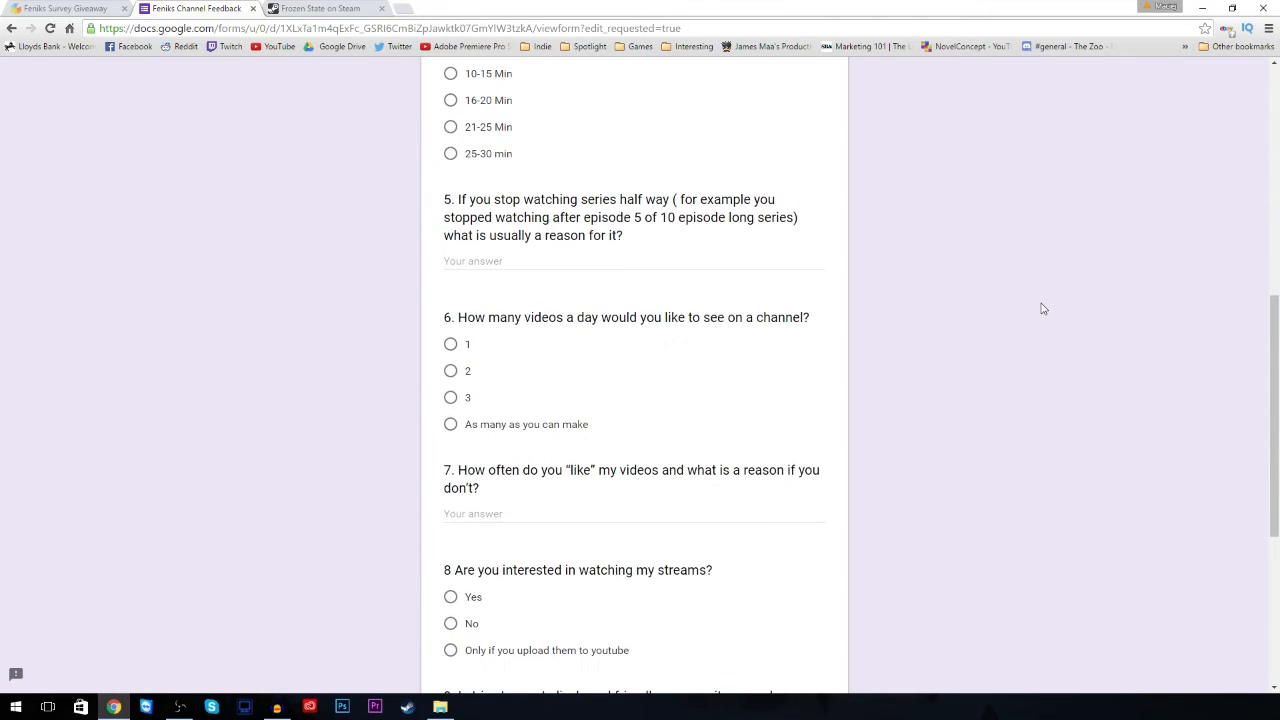
scroll(down, 3)
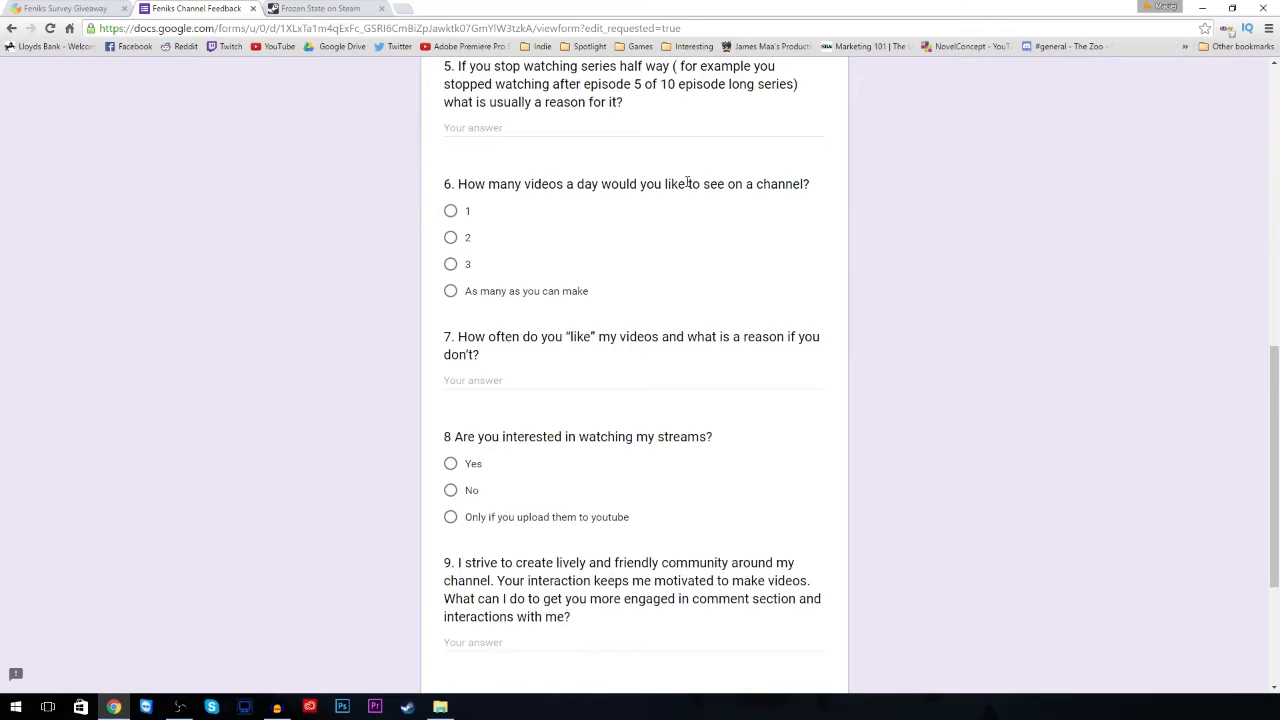
mouse_move(814, 168)
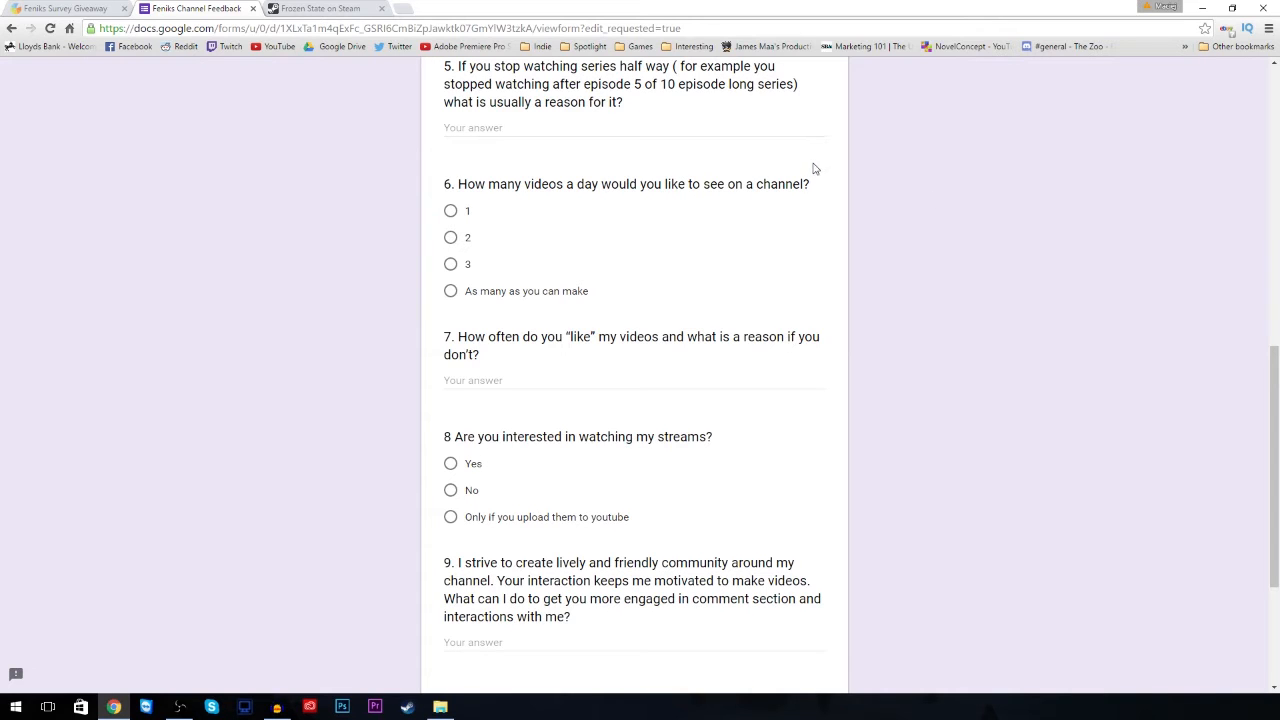
mouse_move(1096, 300)
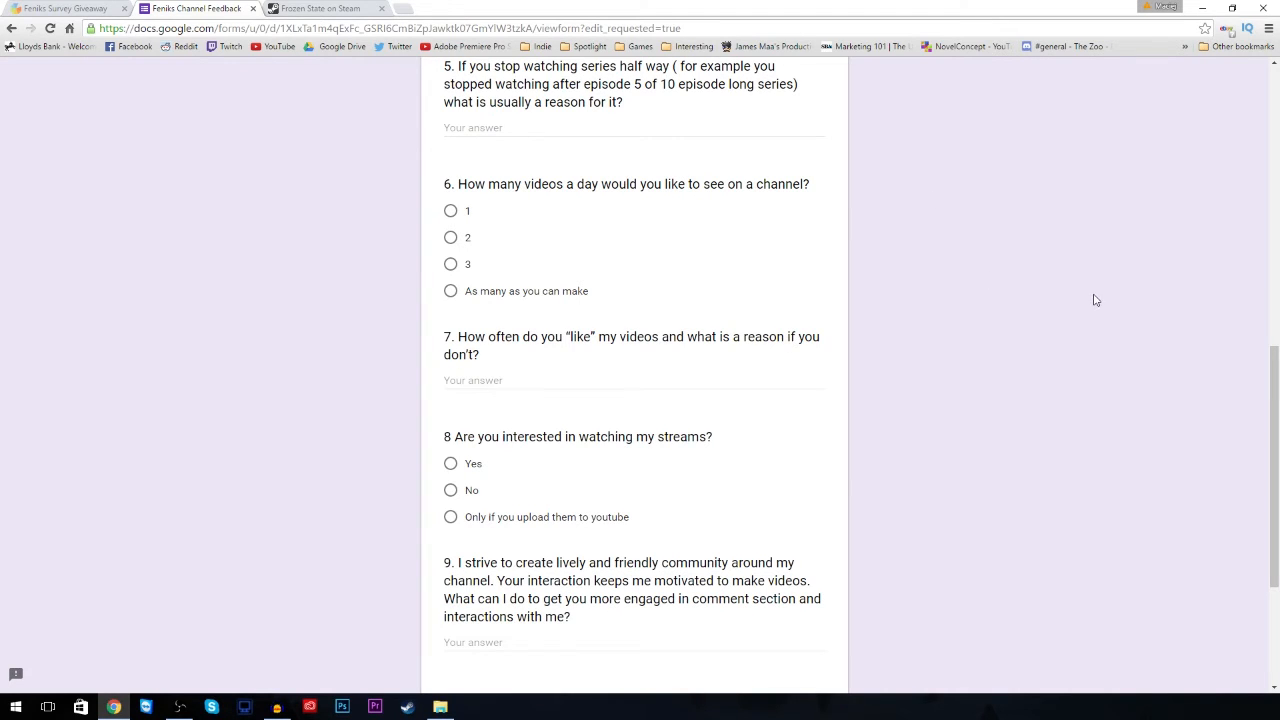
scroll(down, 3)
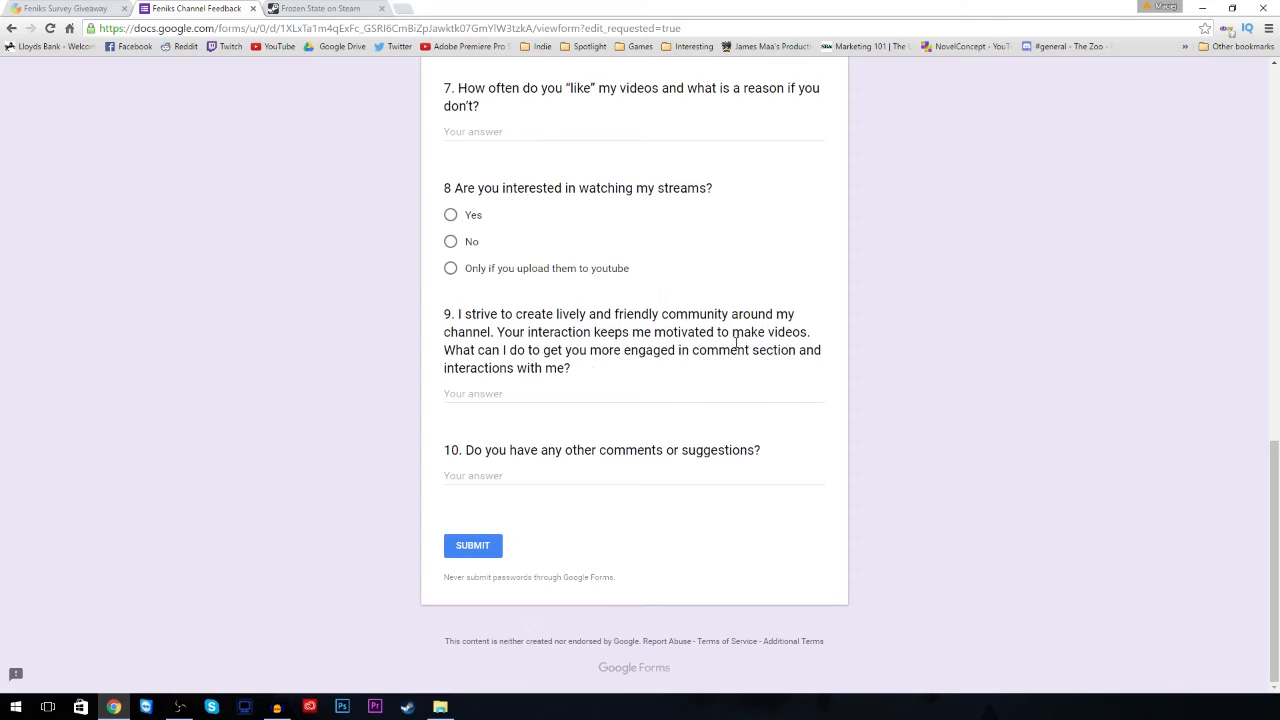
mouse_move(1058, 428)
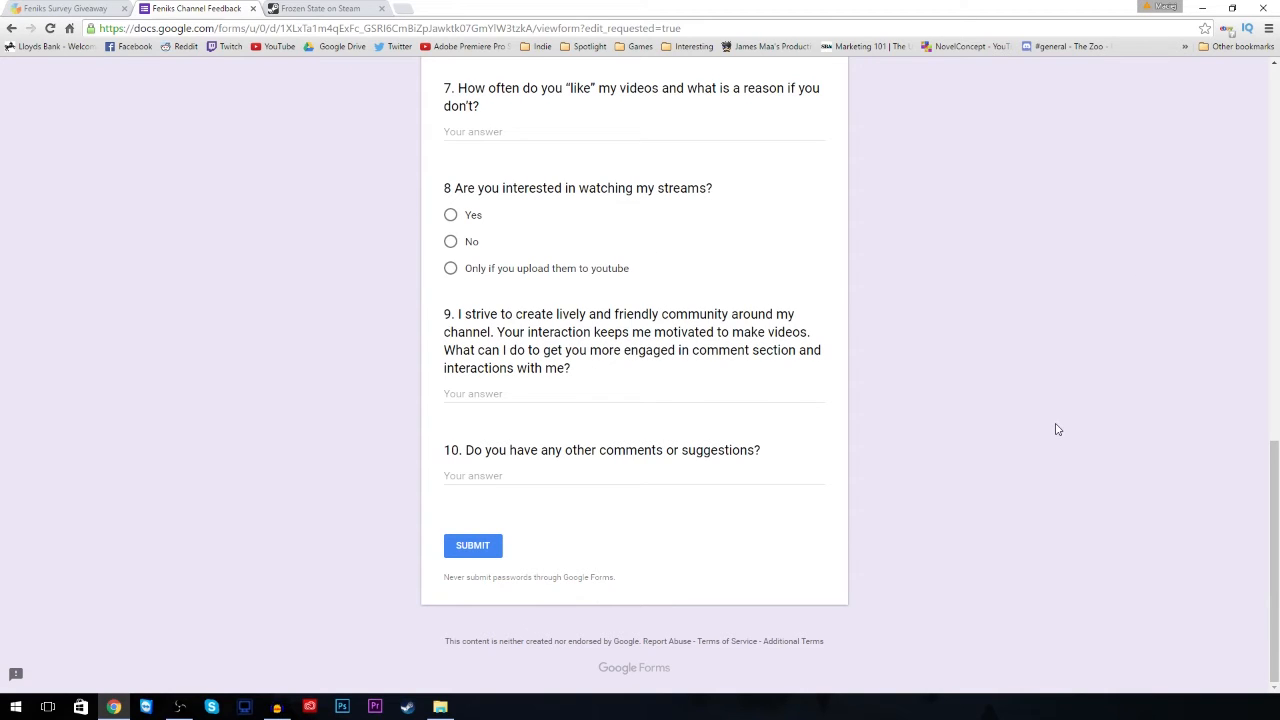
mouse_move(1062, 420)
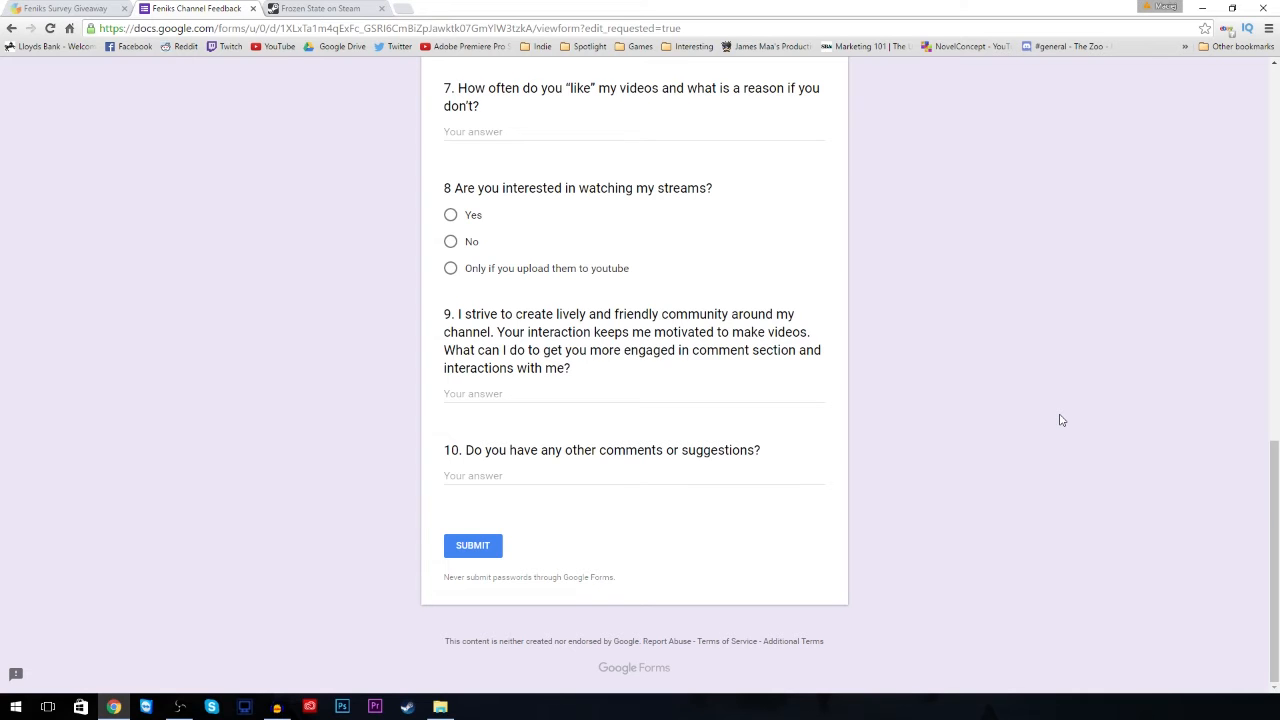
scroll(up, 3)
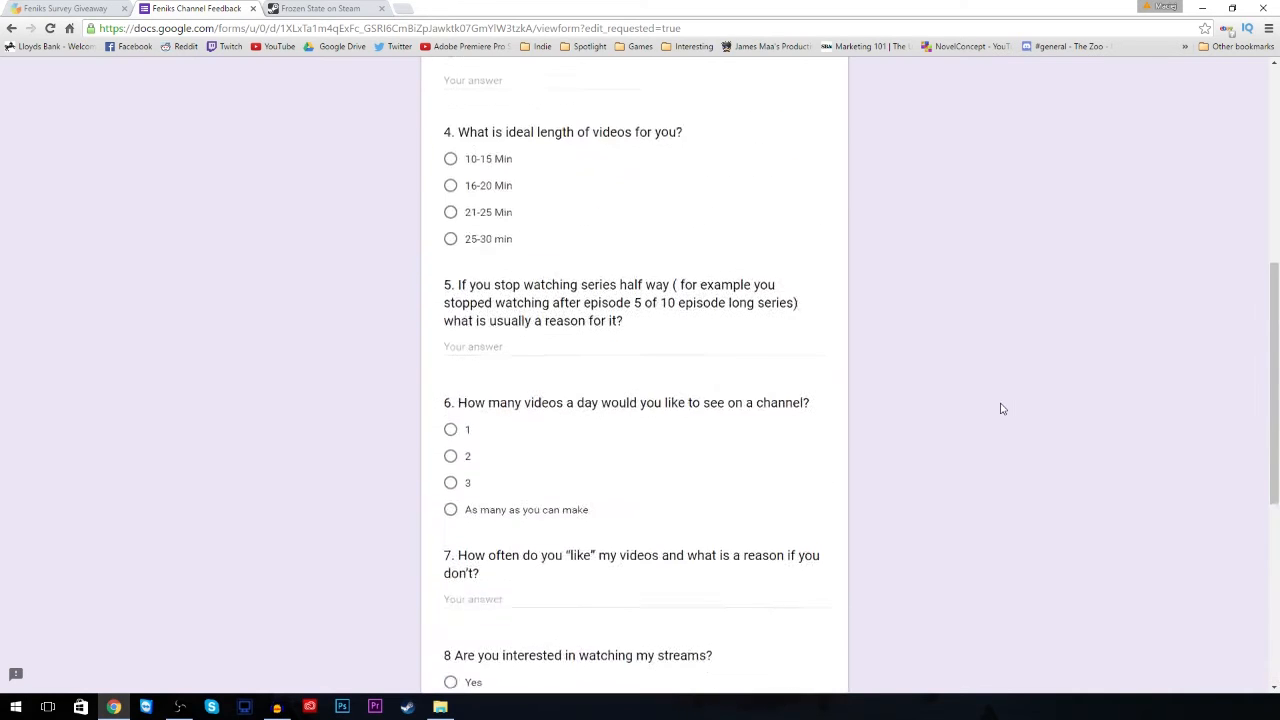
scroll(up, 3)
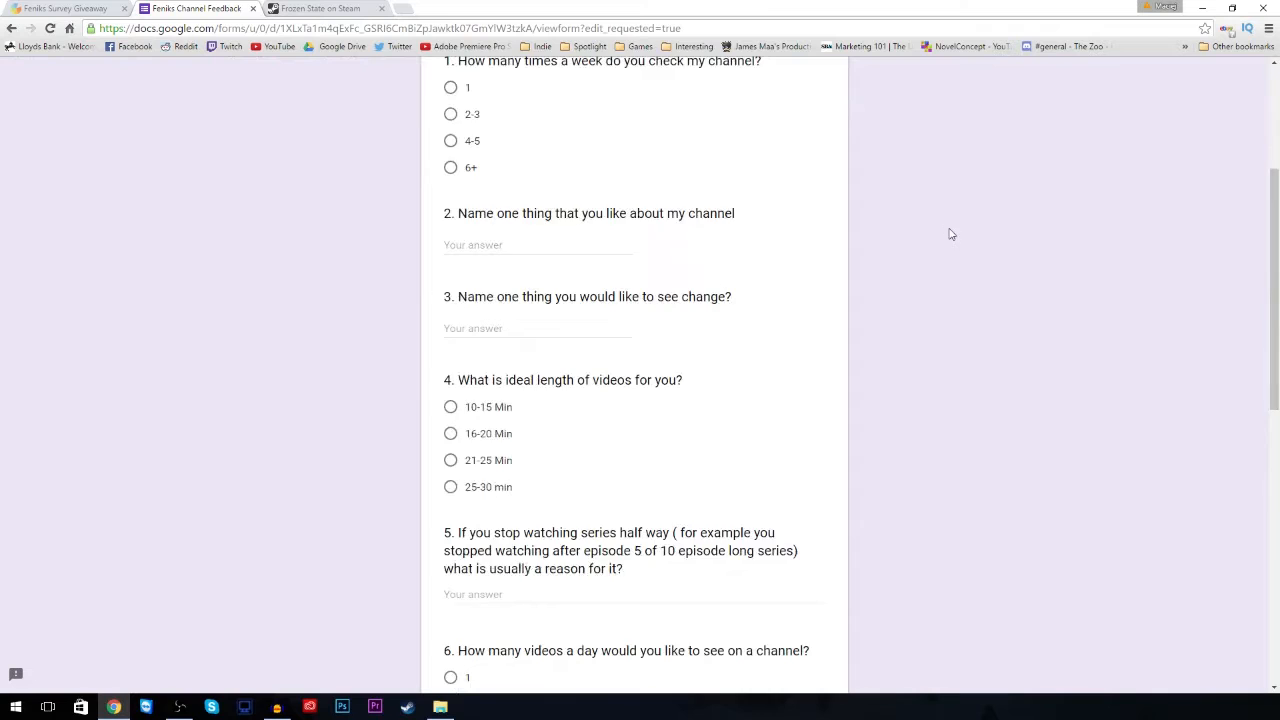
scroll(down, 3)
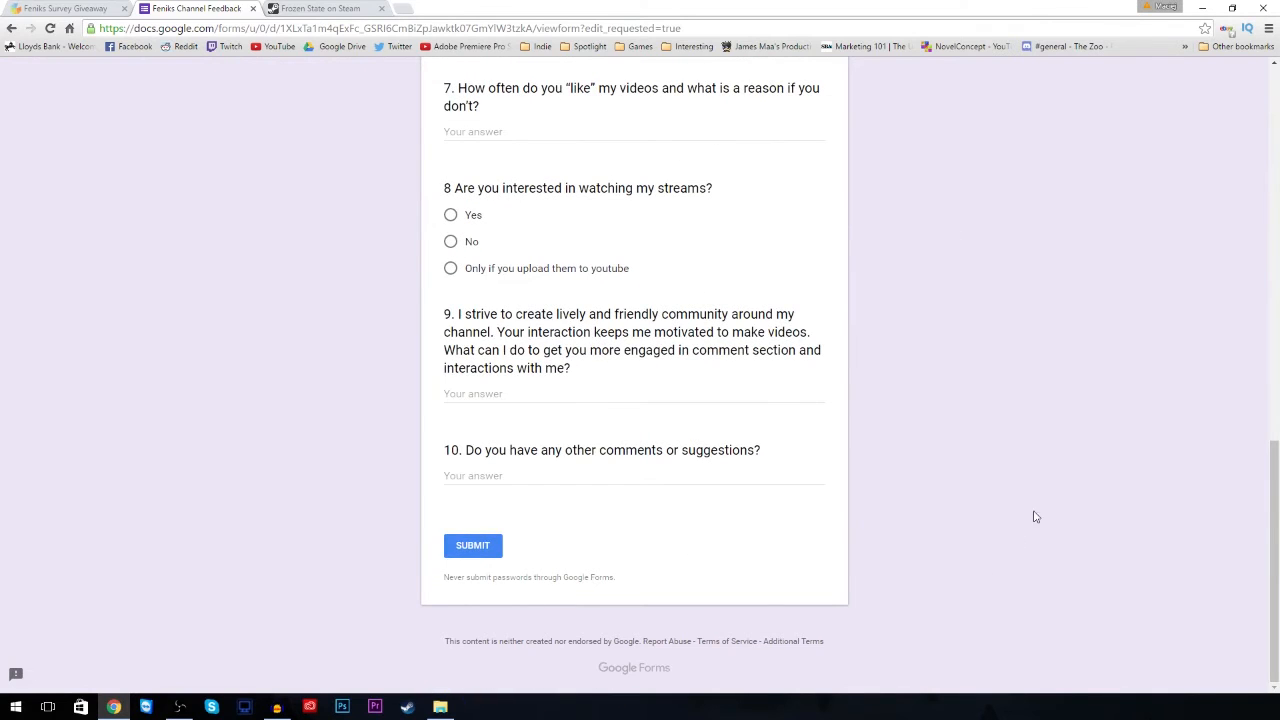
scroll(up, 3)
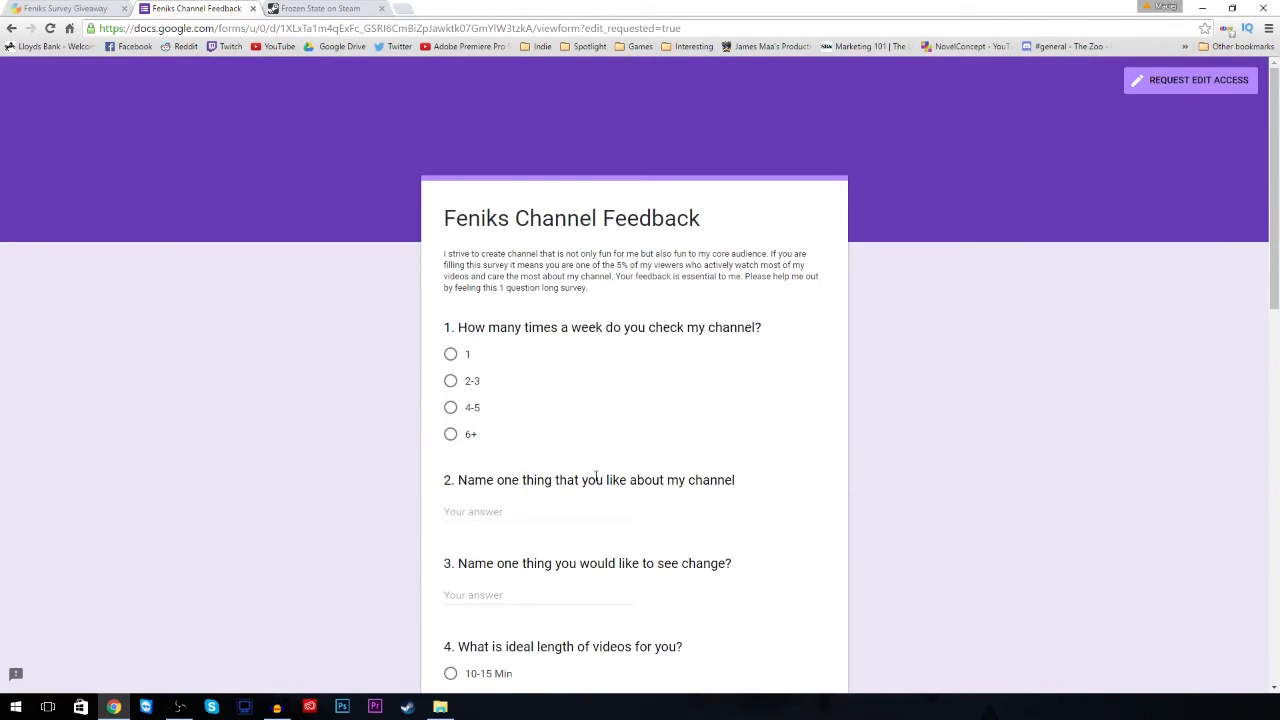
mouse_move(490, 276)
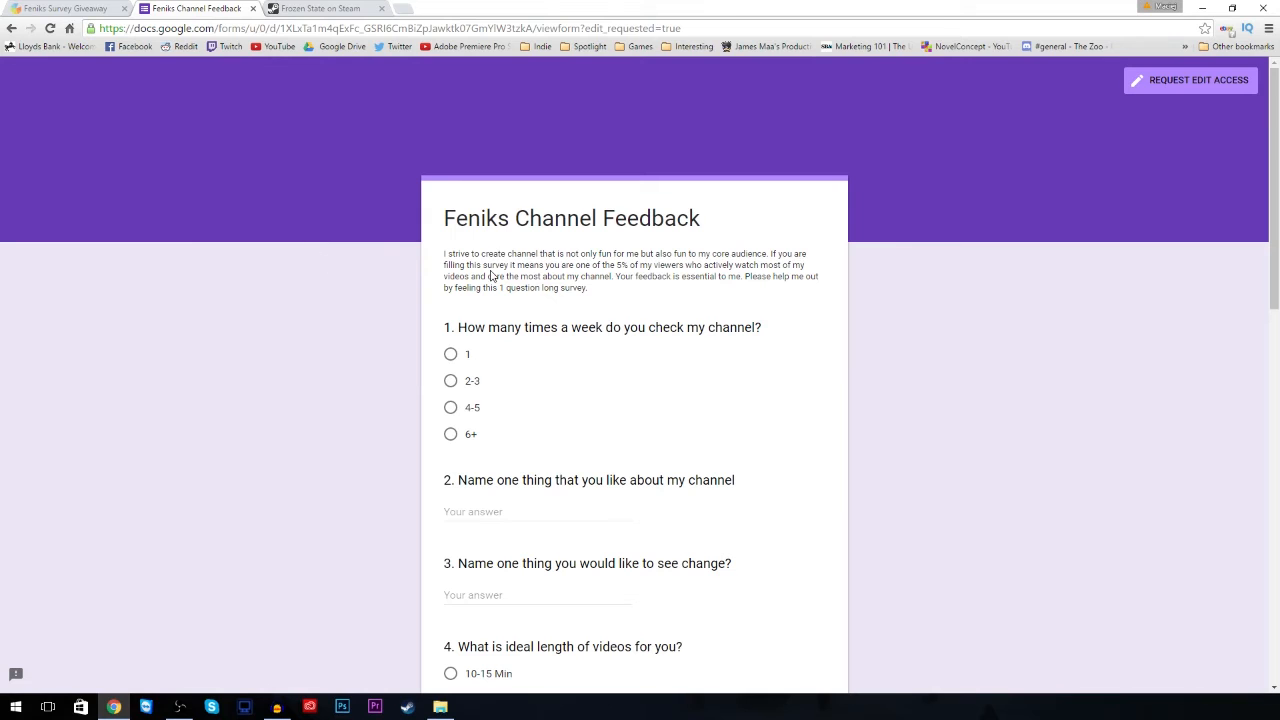
mouse_move(378, 136)
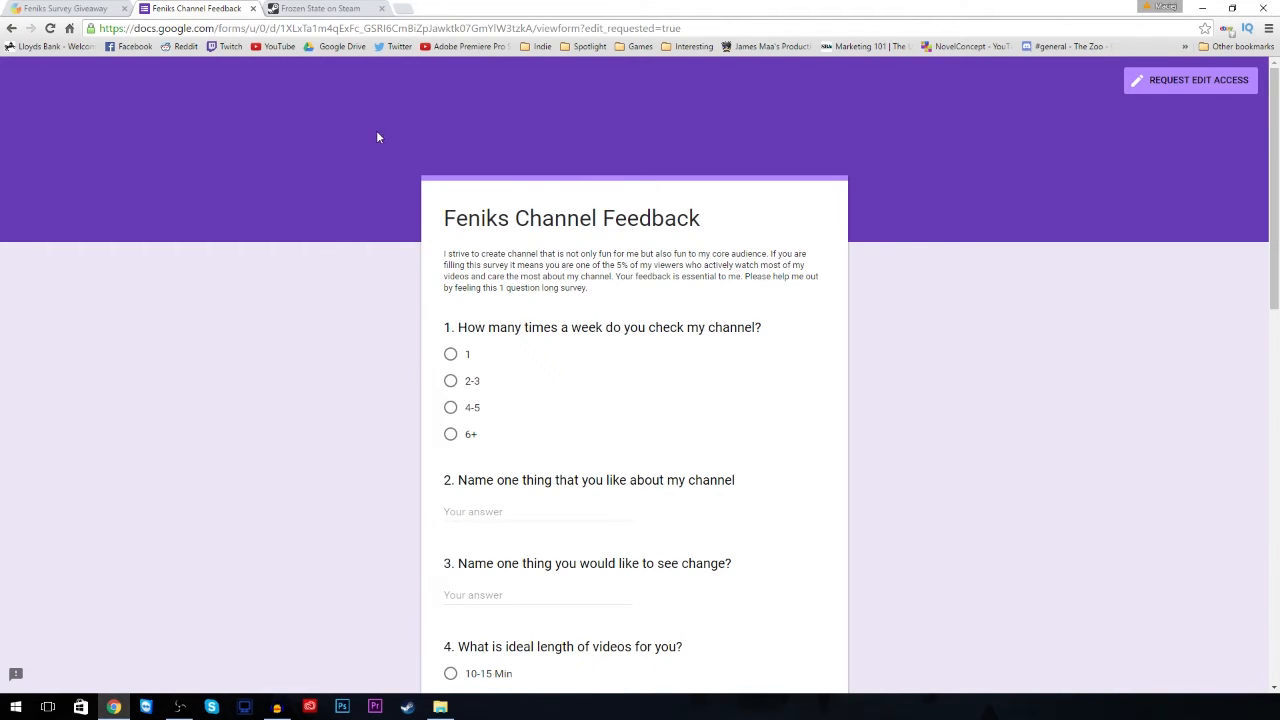
Switch to the Frozen State Steam page and review a screenshot, the £6.99 price and Early Access details
click(320, 8)
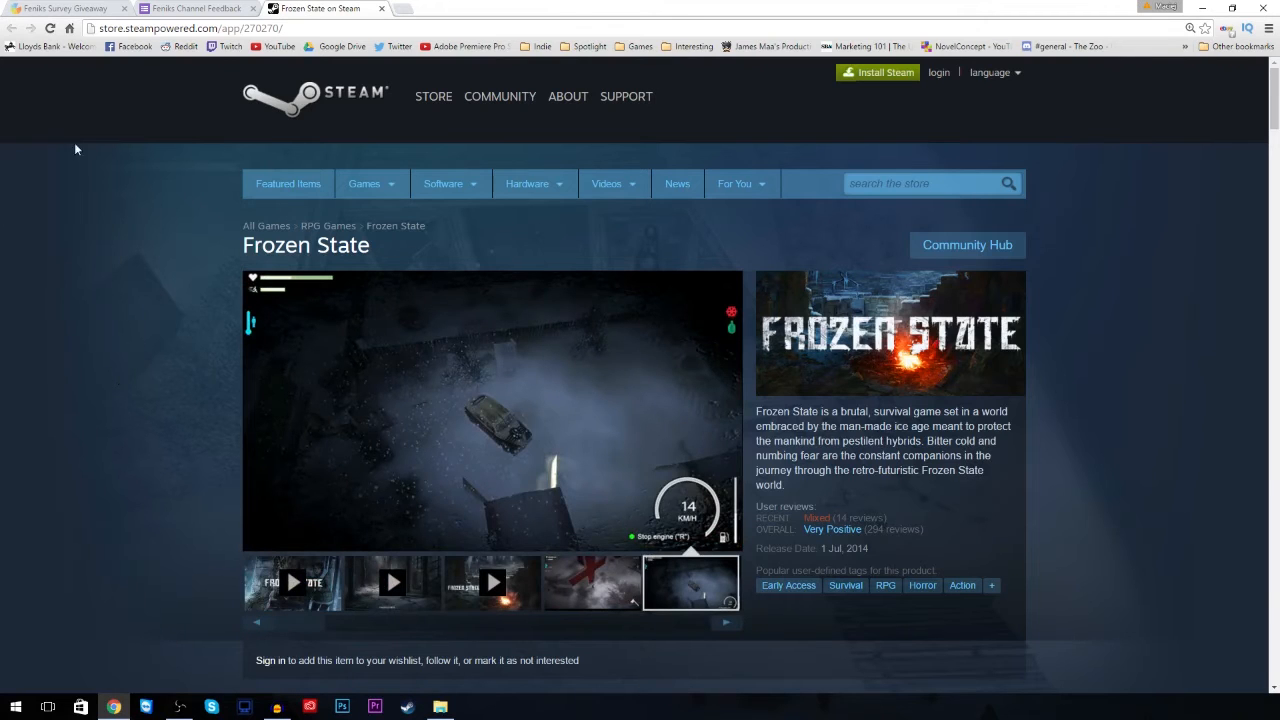
mouse_move(1156, 316)
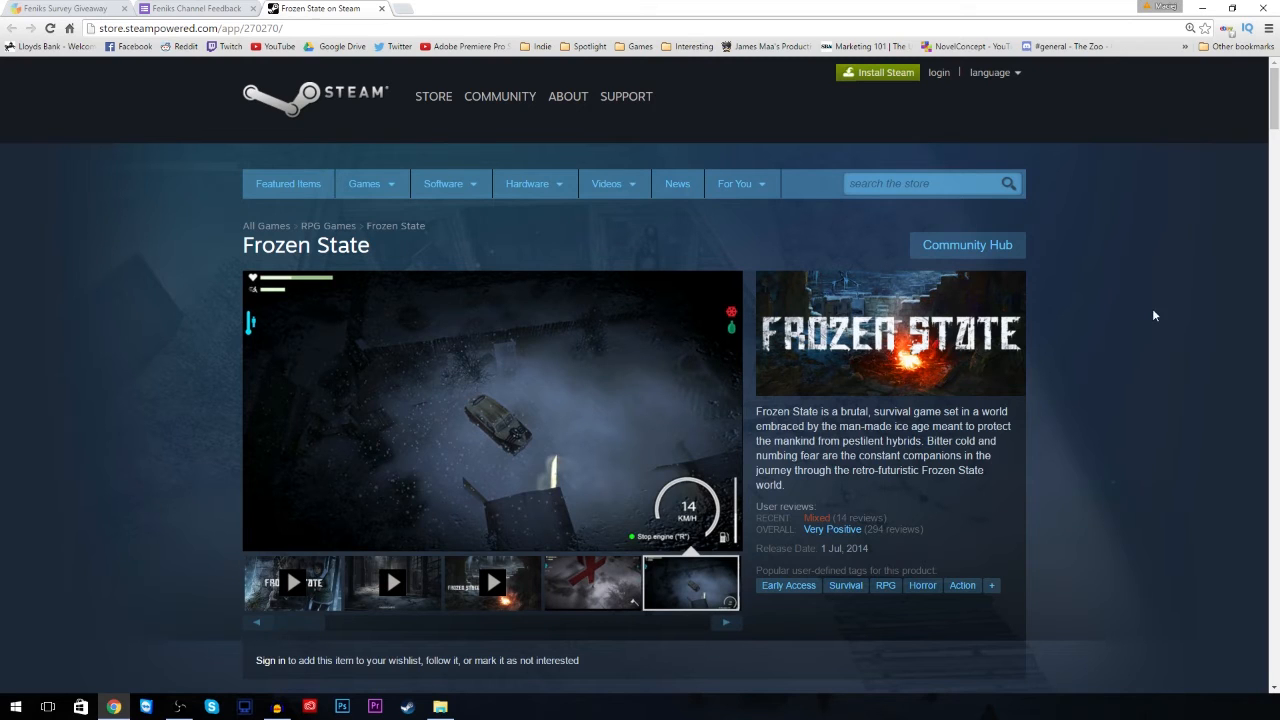
mouse_move(1108, 316)
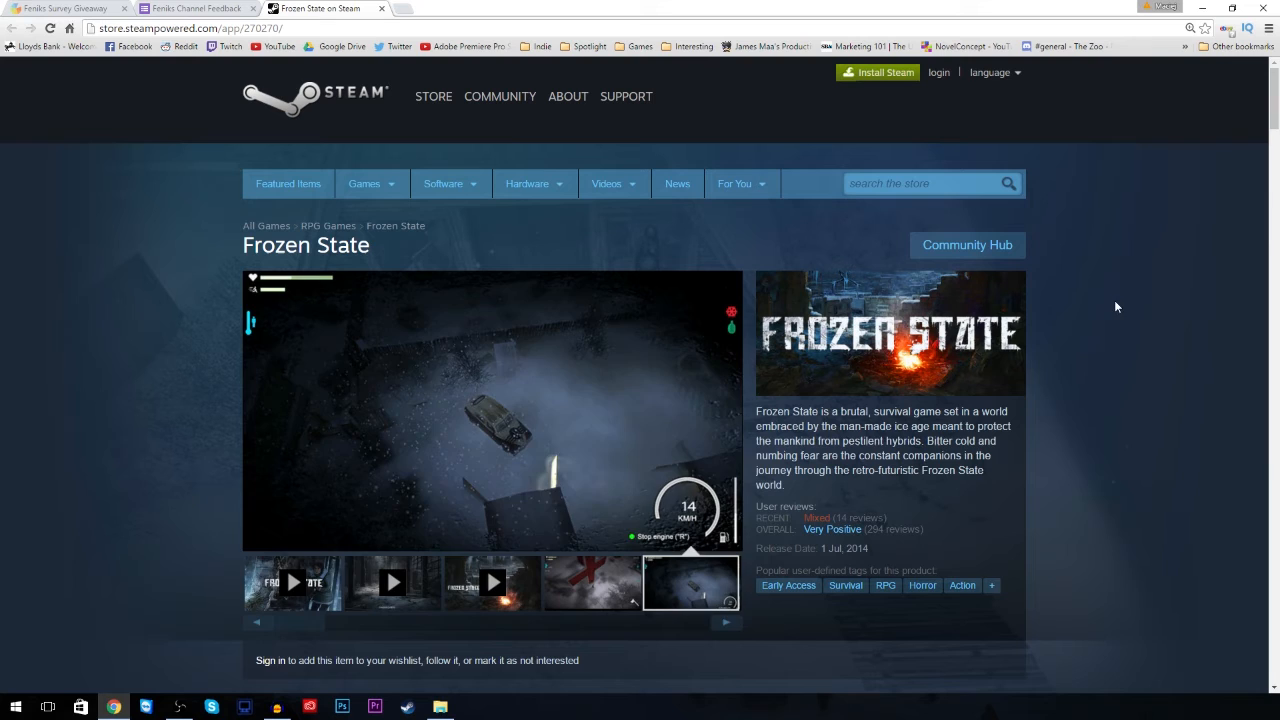
scroll(down, 3)
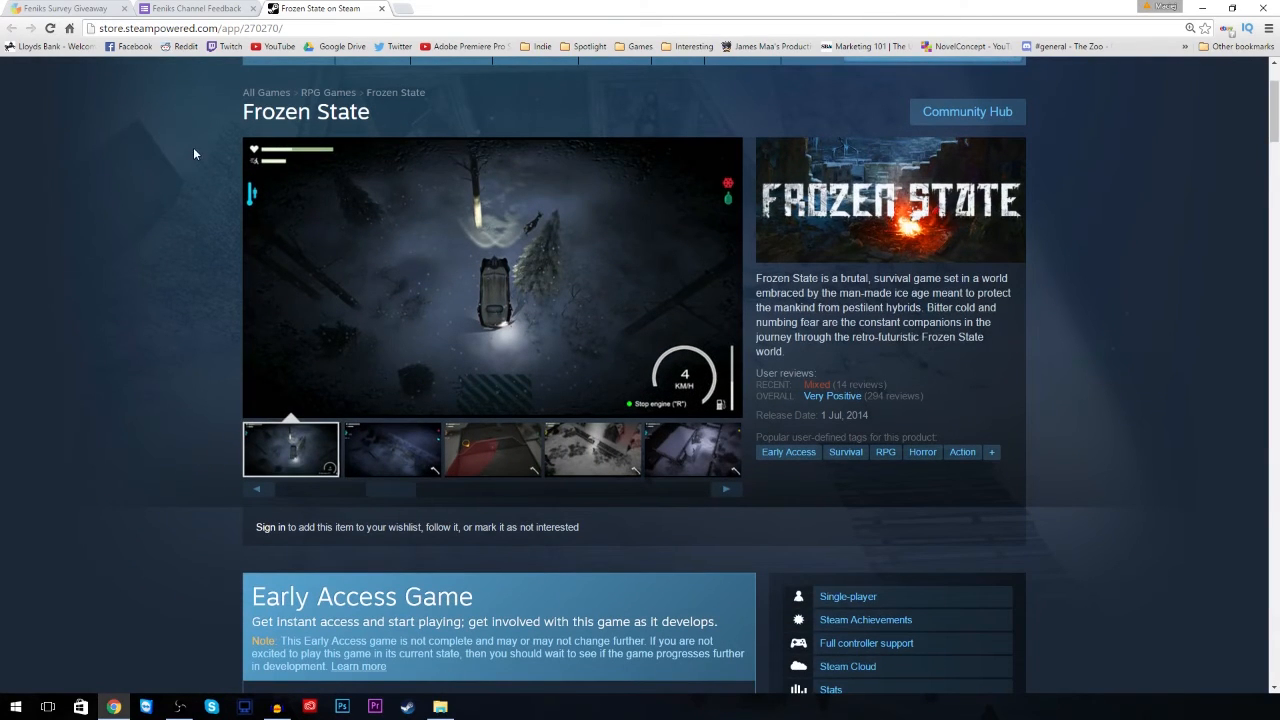
click(390, 448)
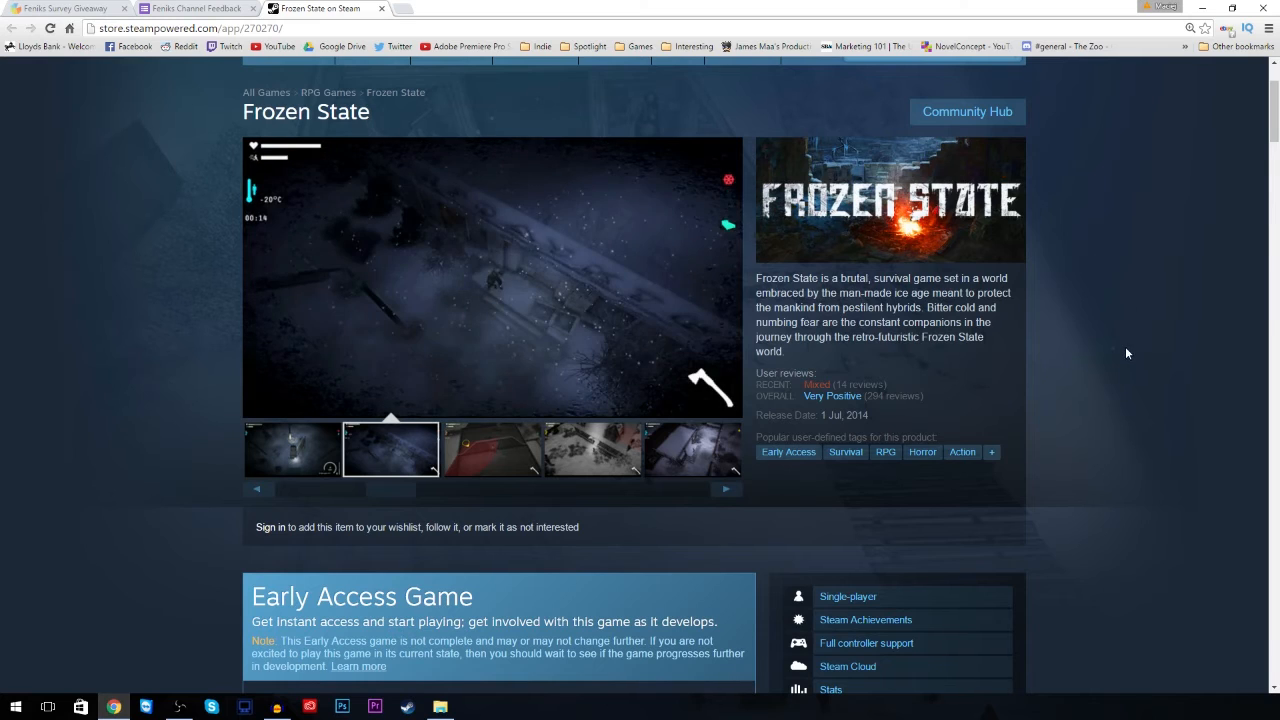
scroll(down, 3)
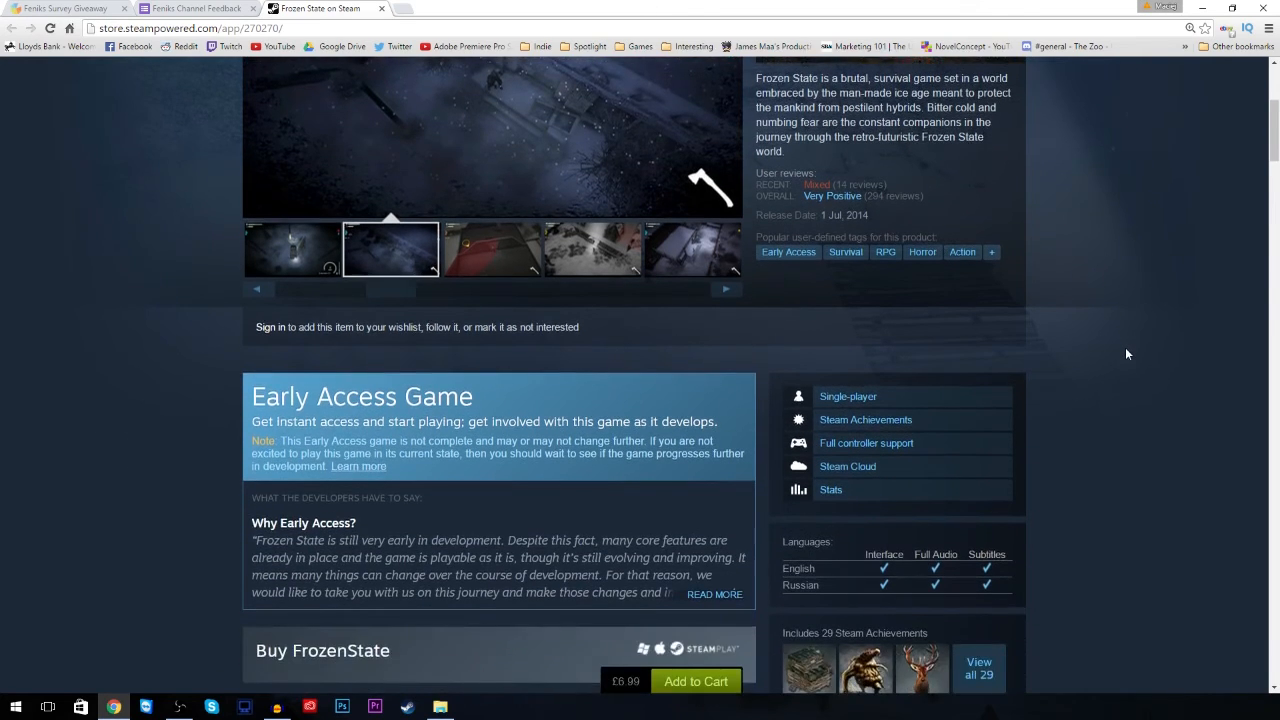
scroll(down, 3)
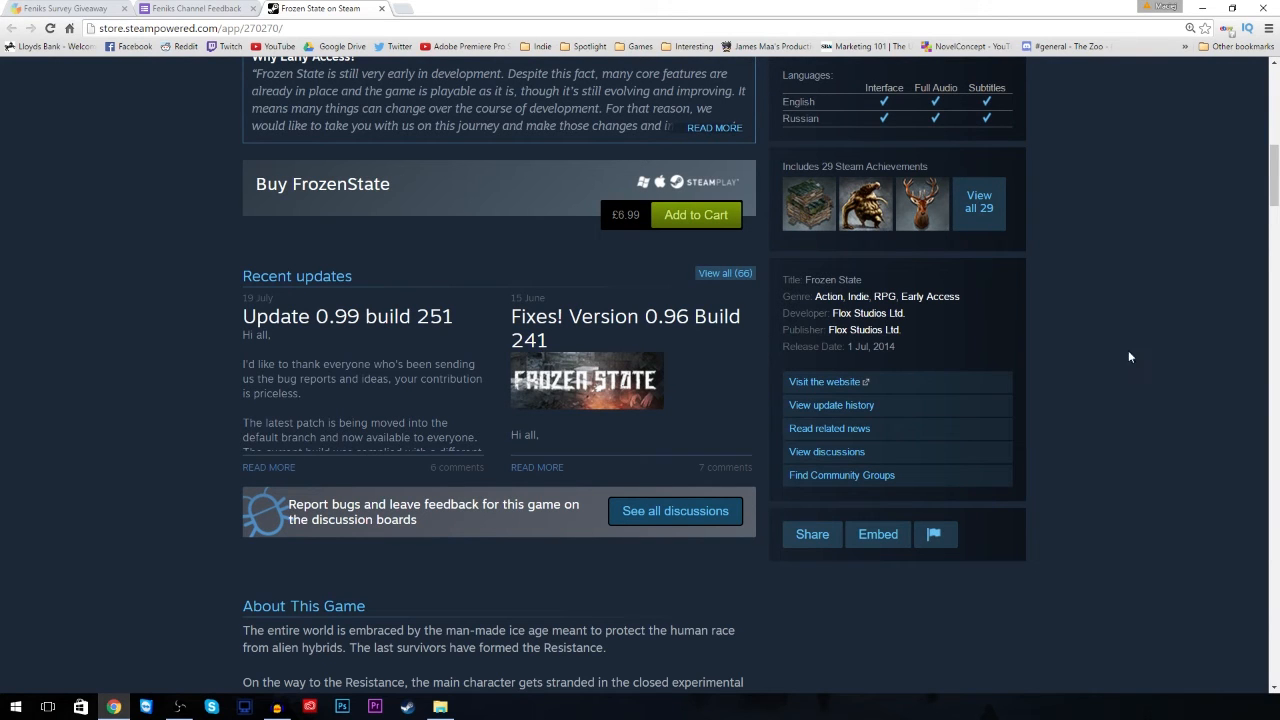
Browse further Frozen State gallery screenshots, ending on the snowy overhead view
scroll(up, 3)
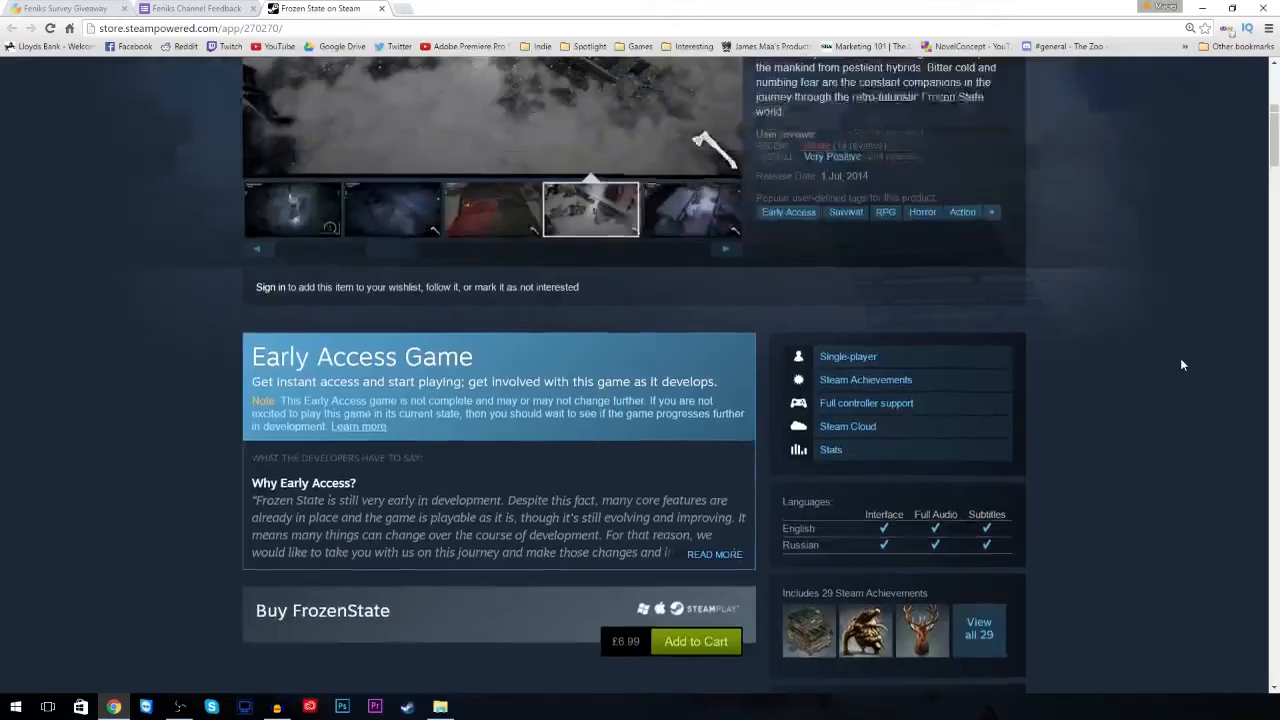
scroll(up, 3)
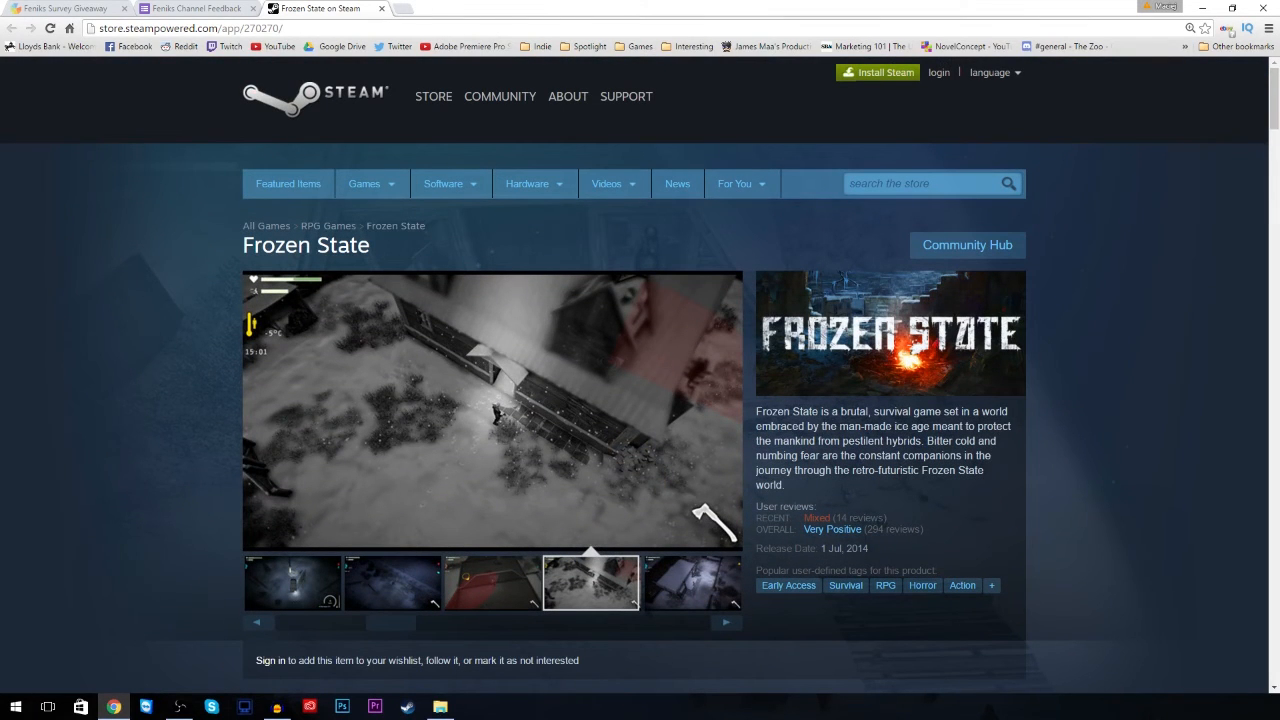
click(690, 584)
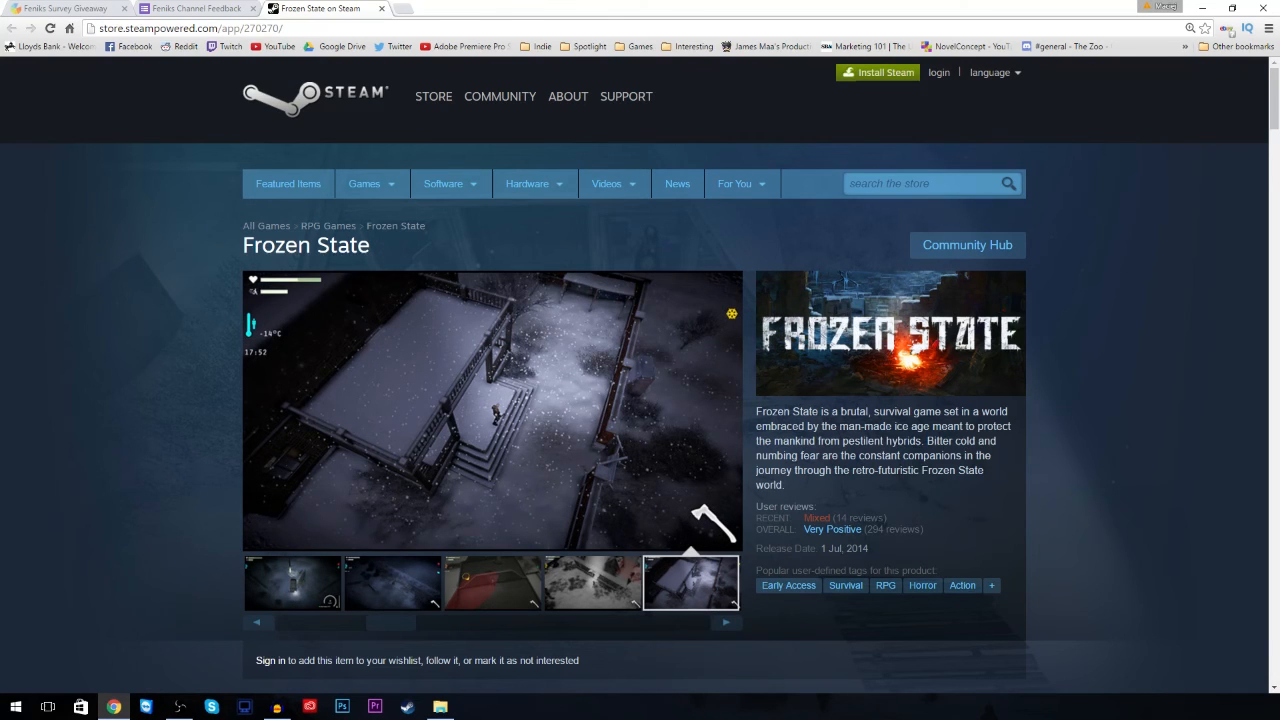
click(292, 584)
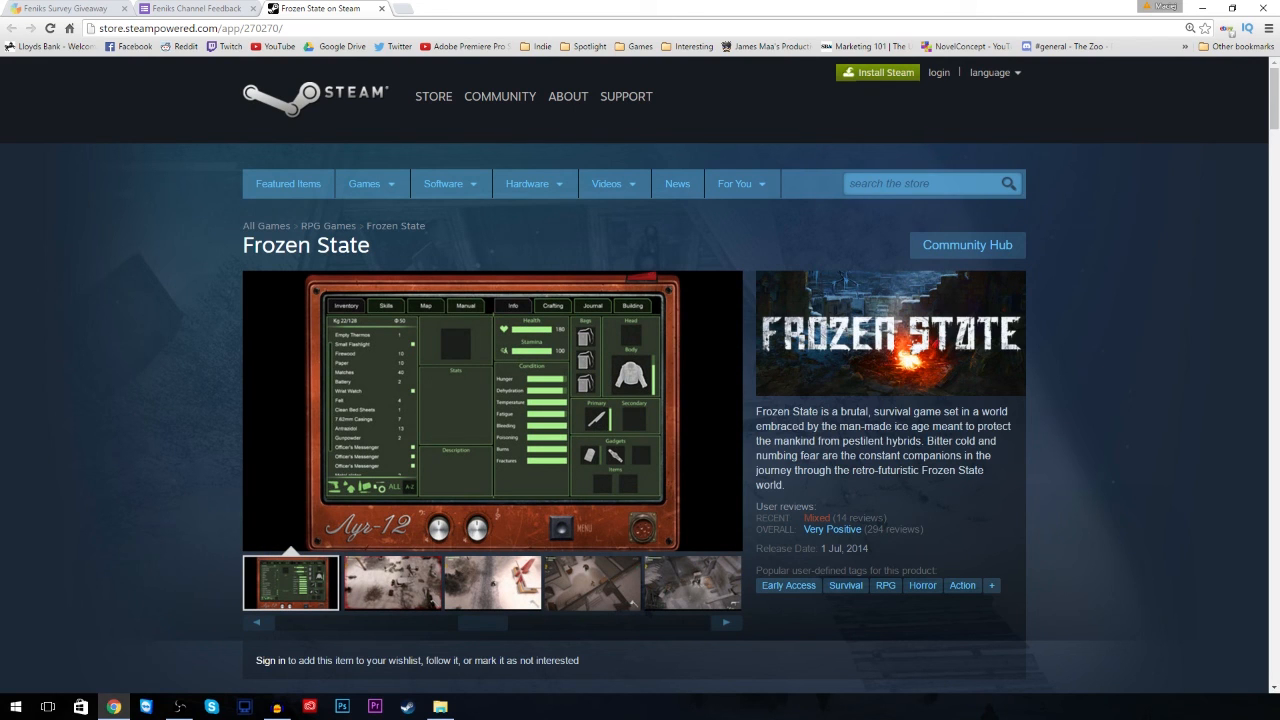
click(392, 582)
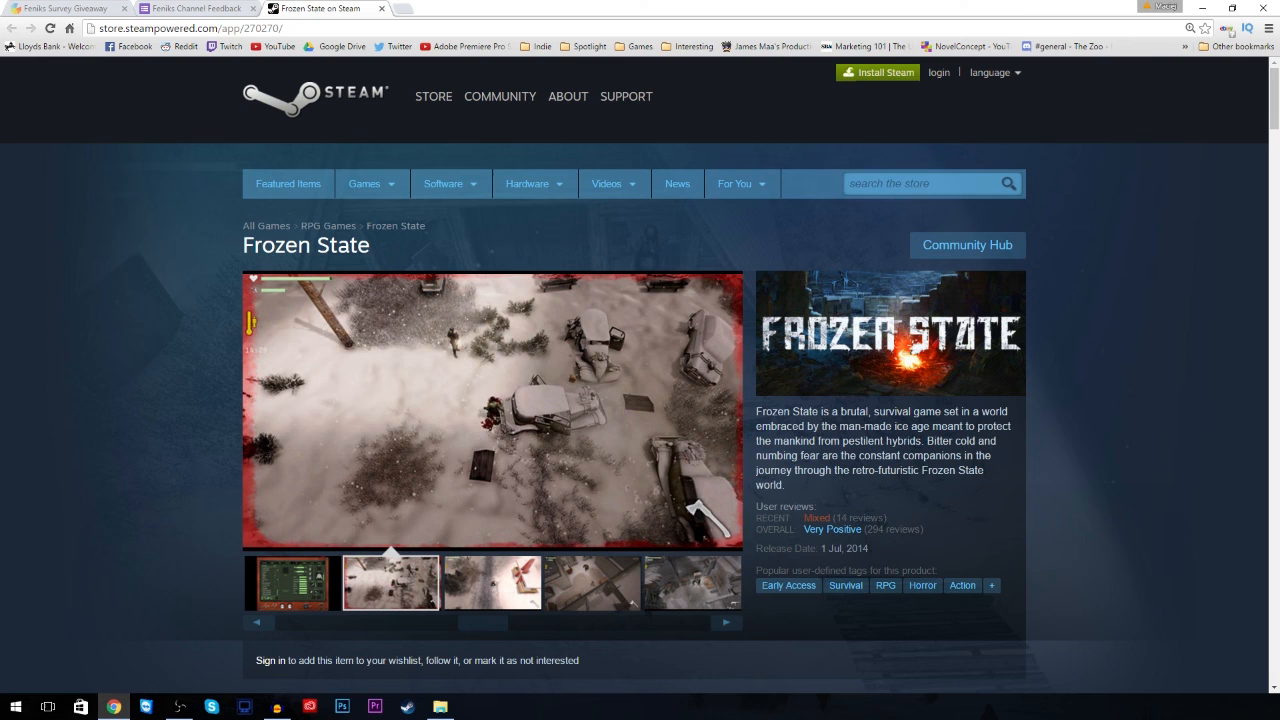